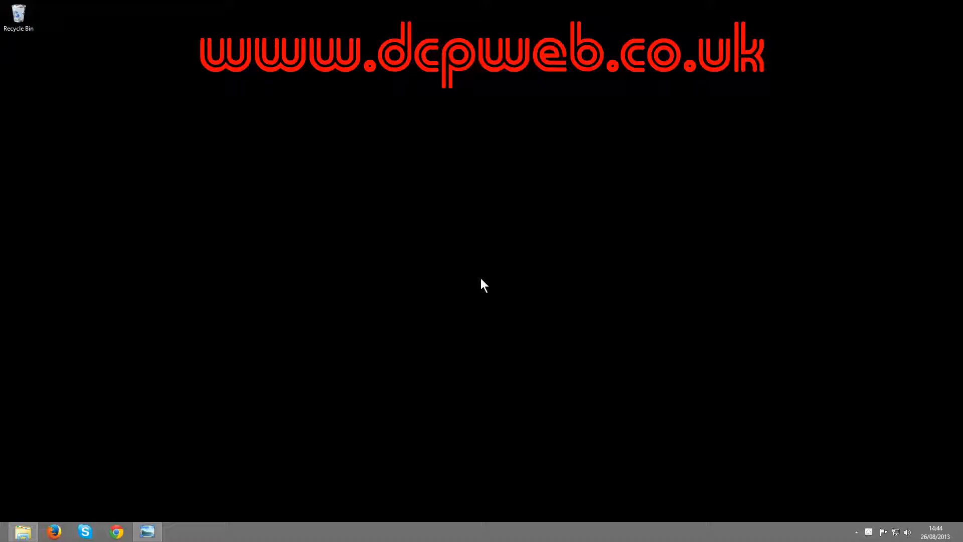
pyautogui.moveTo(478, 284)
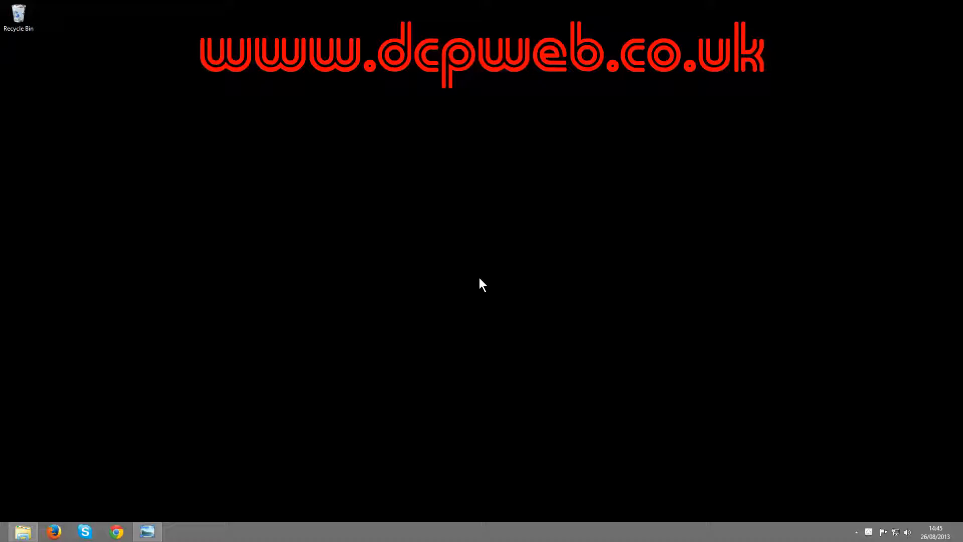
pyautogui.moveTo(161, 526)
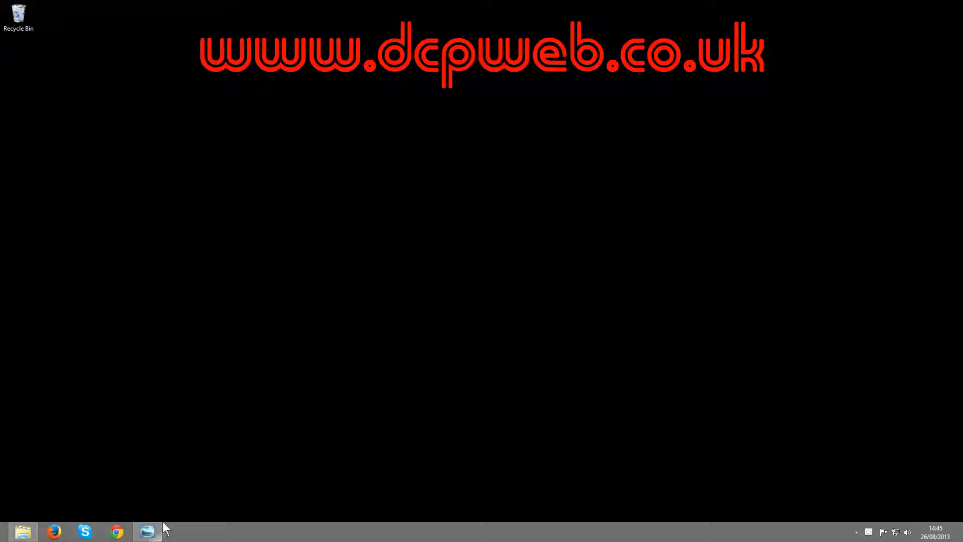
# Switch from the empty desktop to the Windows 8 Start screen
pyautogui.click(147, 531)
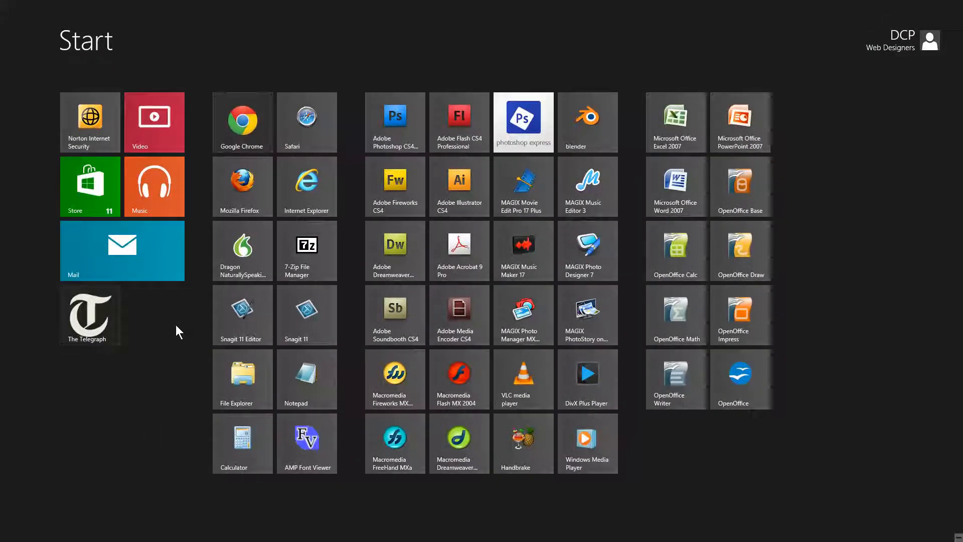
pyautogui.moveTo(180, 336)
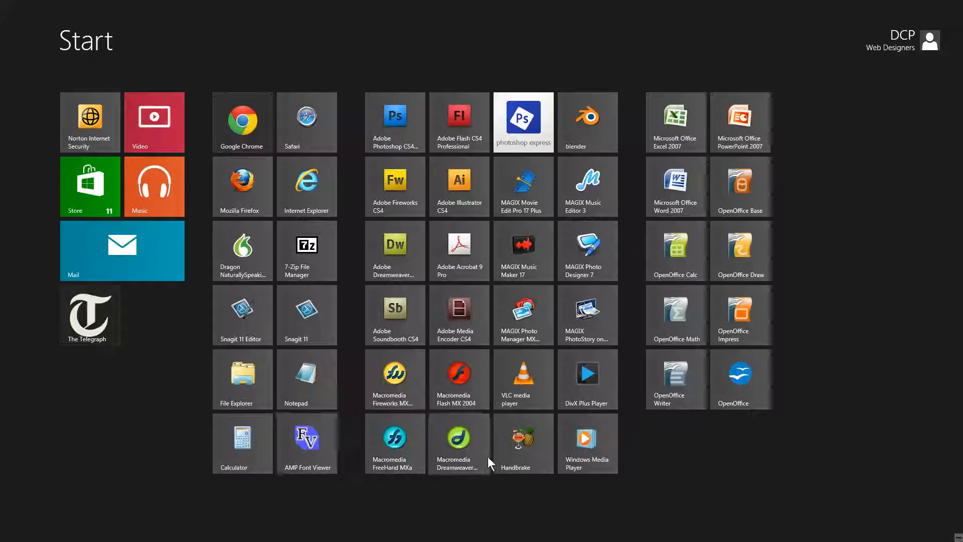
pyautogui.moveTo(351, 498)
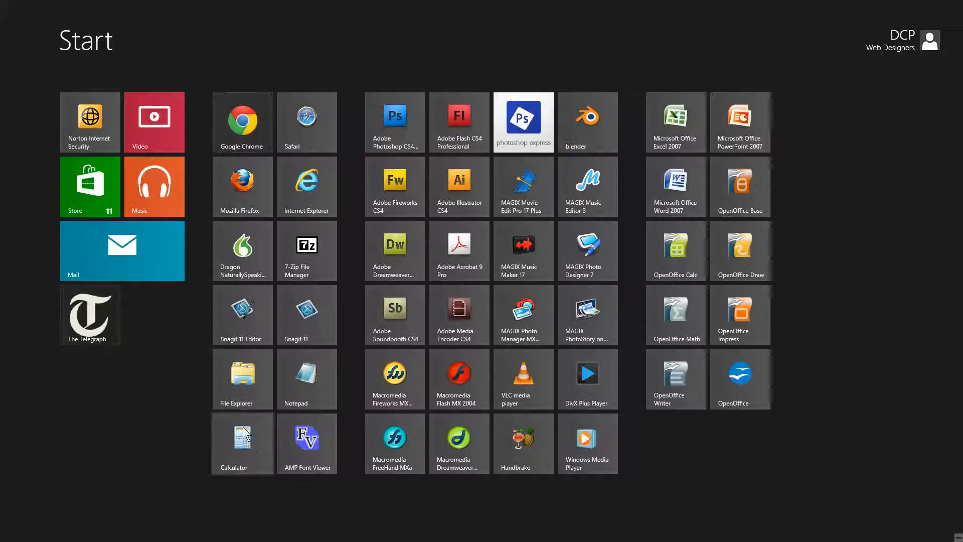
pyautogui.moveTo(270, 386)
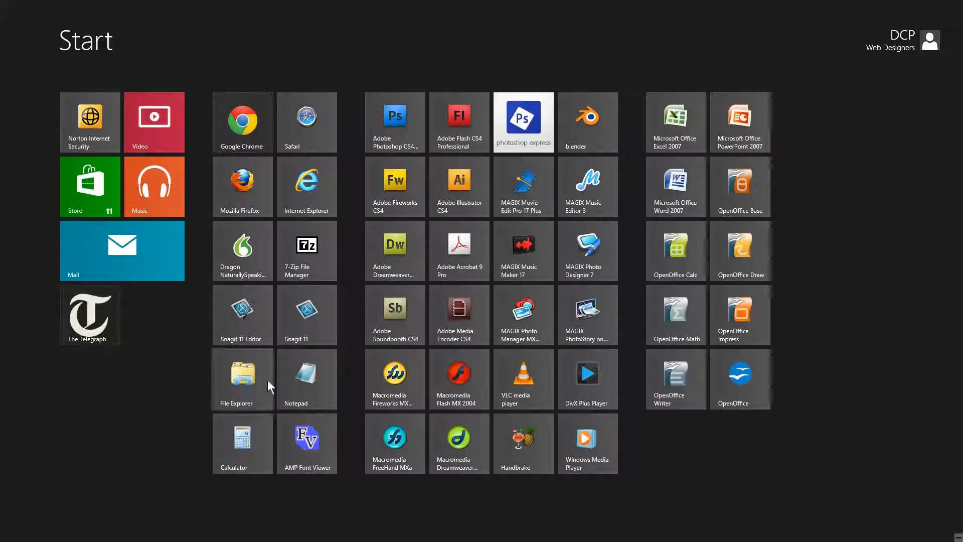
pyautogui.moveTo(181, 366)
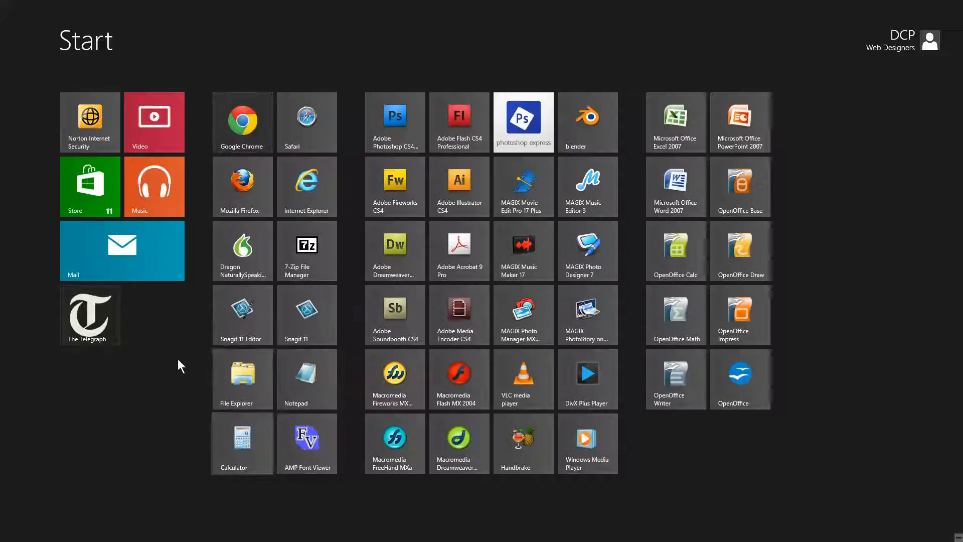
pyautogui.moveTo(129, 205)
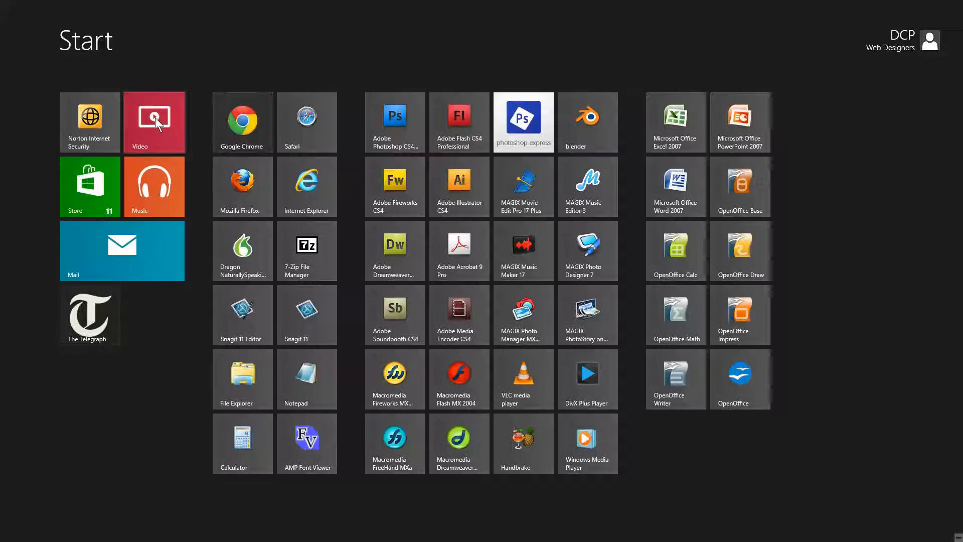
pyautogui.moveTo(154, 217)
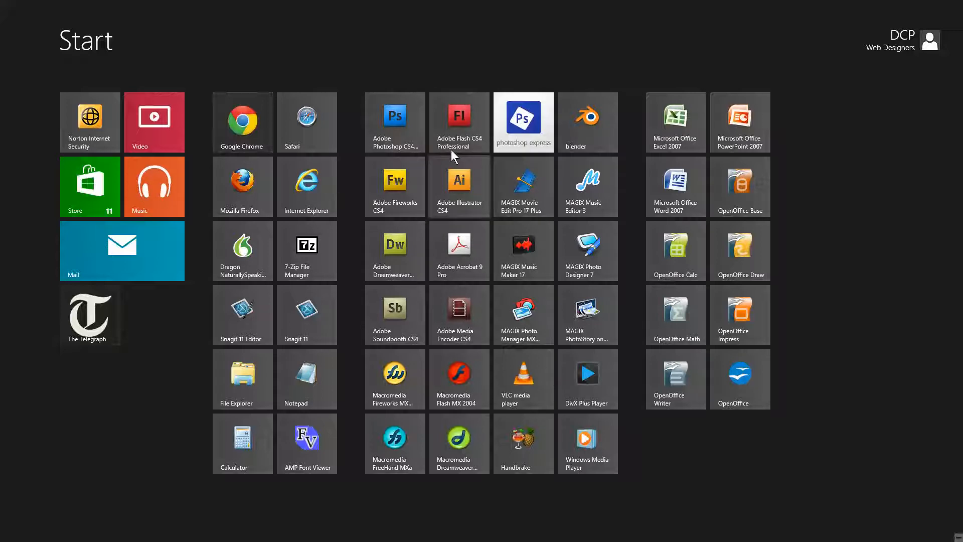
pyautogui.moveTo(617, 171)
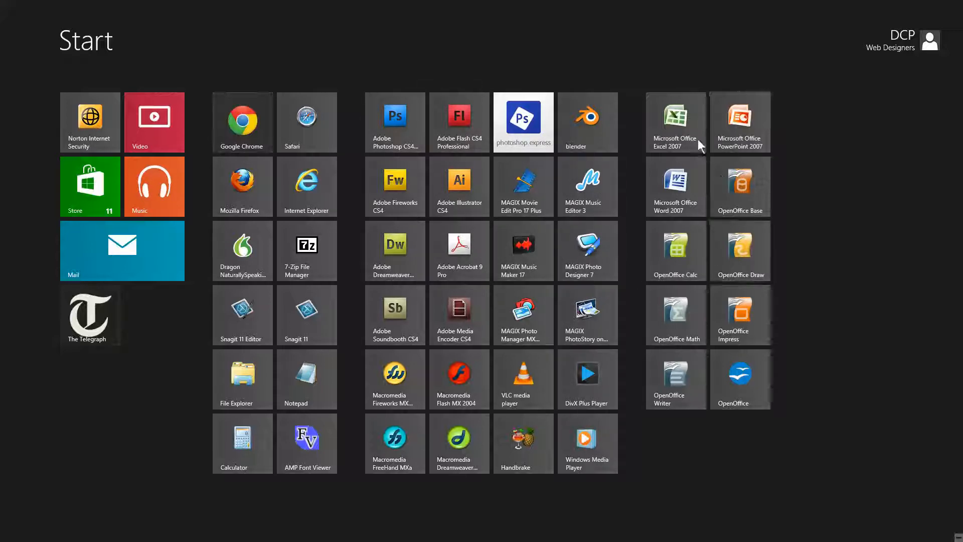
pyautogui.moveTo(676, 251)
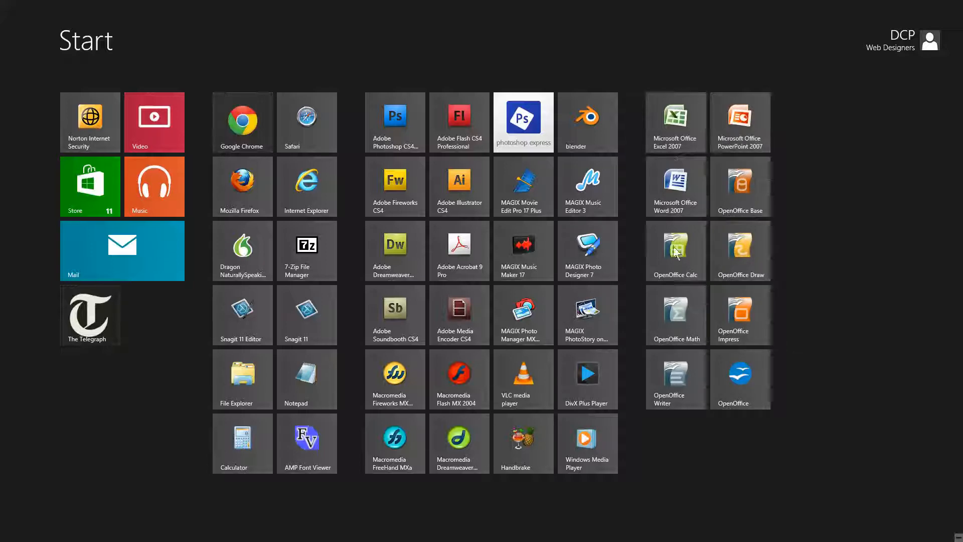
pyautogui.moveTo(699, 144)
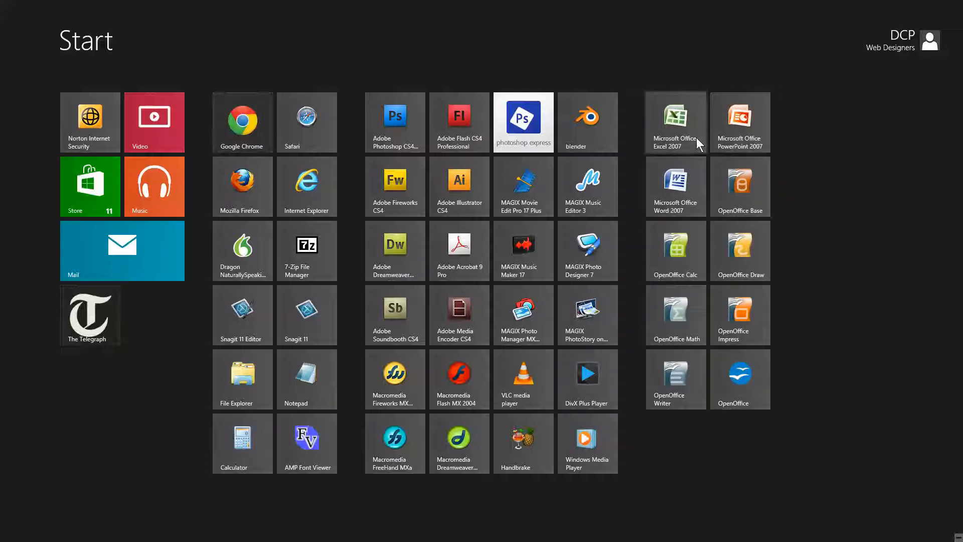
pyautogui.moveTo(664, 265)
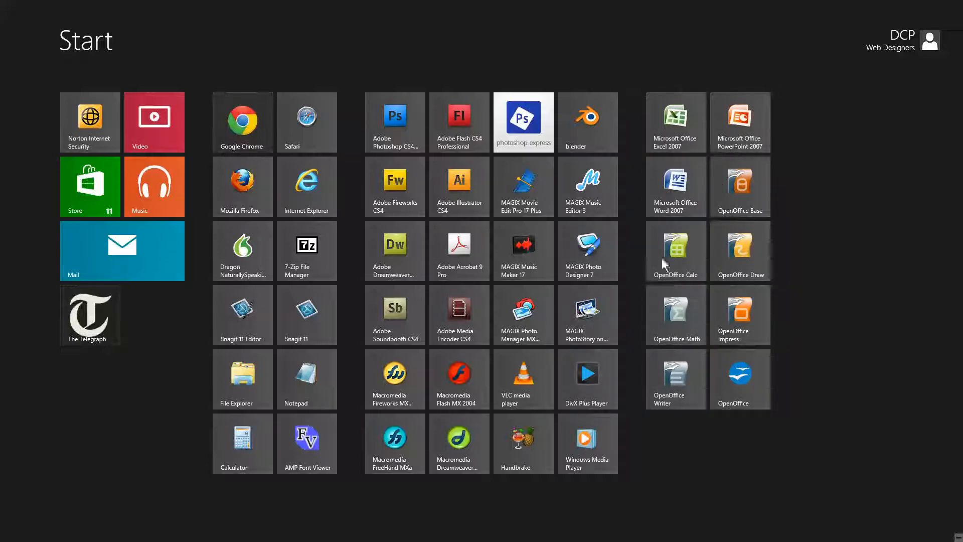
pyautogui.moveTo(573, 130)
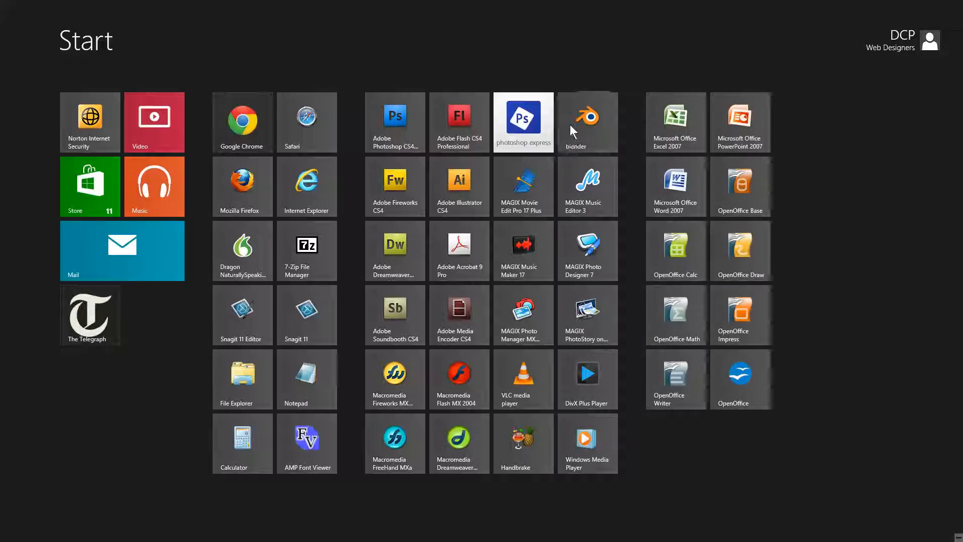
pyautogui.moveTo(454, 237)
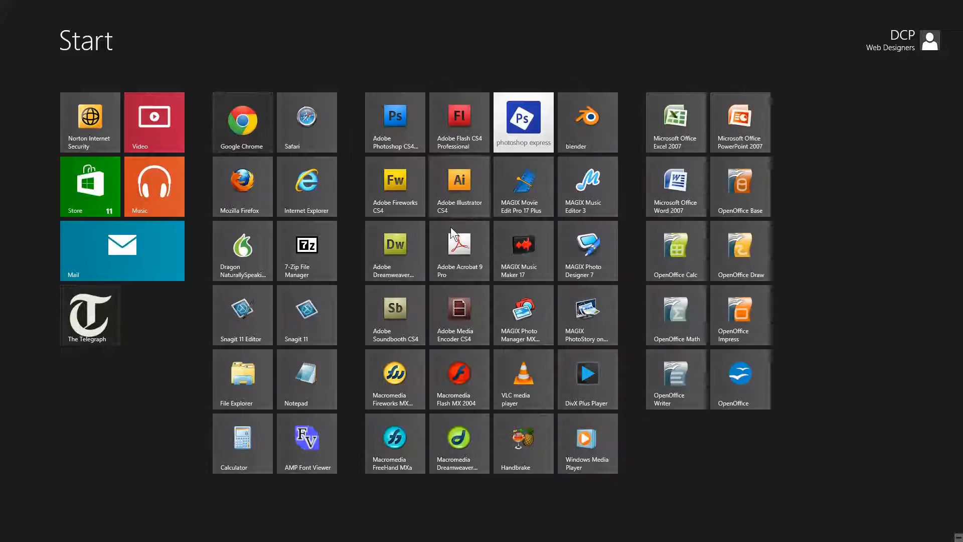
pyautogui.moveTo(453, 249)
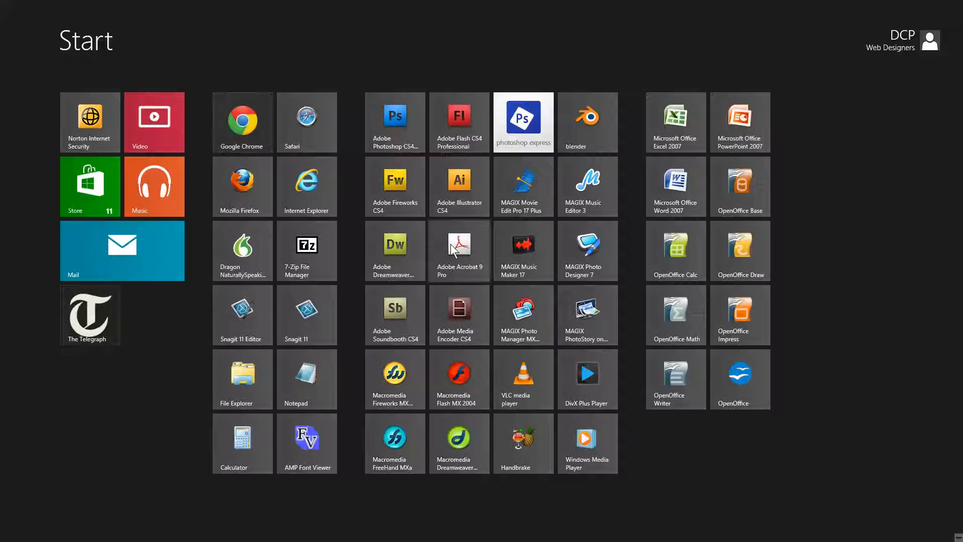
pyautogui.moveTo(506, 122)
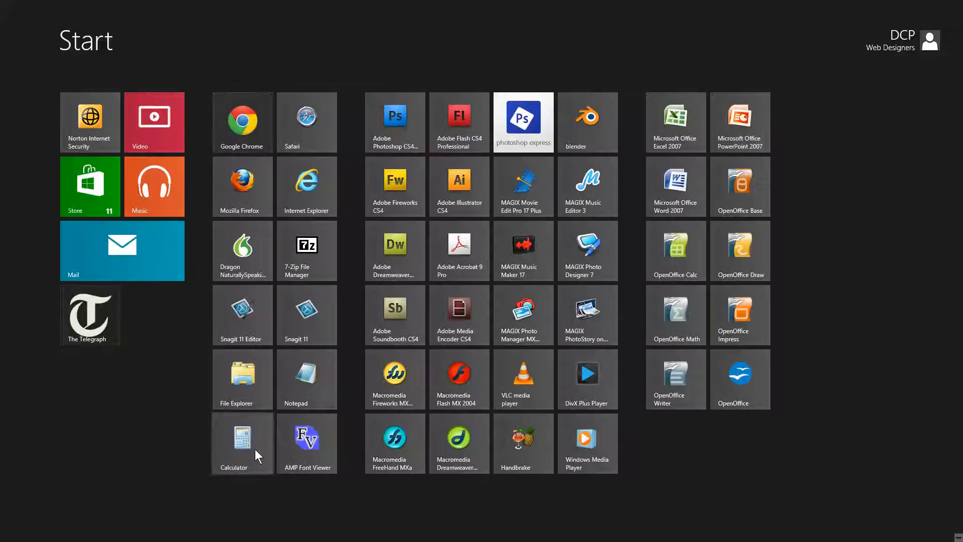
pyautogui.moveTo(154, 403)
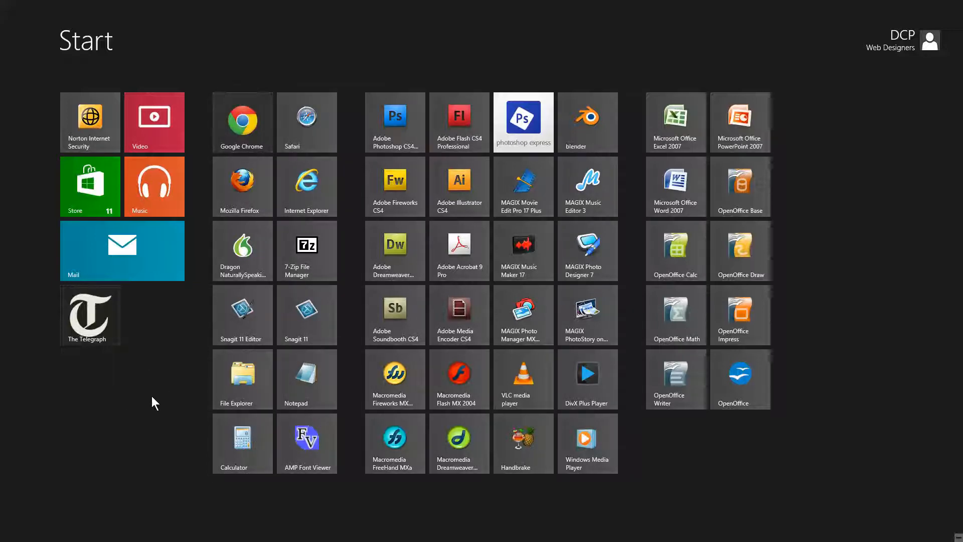
pyautogui.moveTo(513, 430)
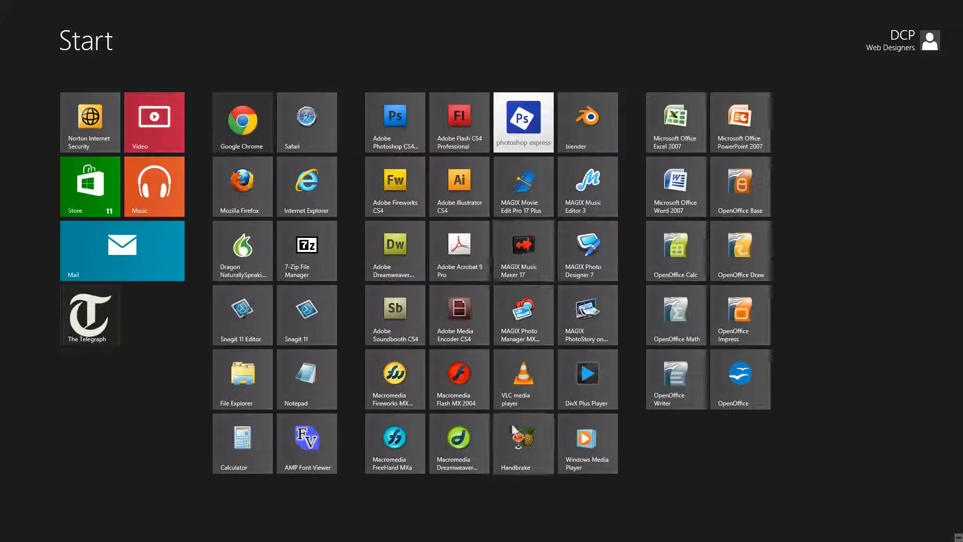
pyautogui.moveTo(571, 374)
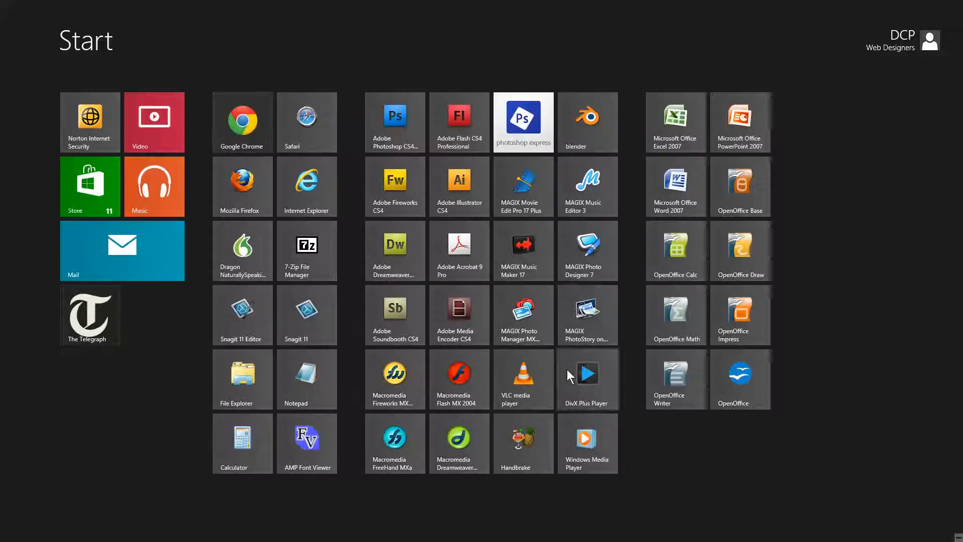
pyautogui.moveTo(410, 69)
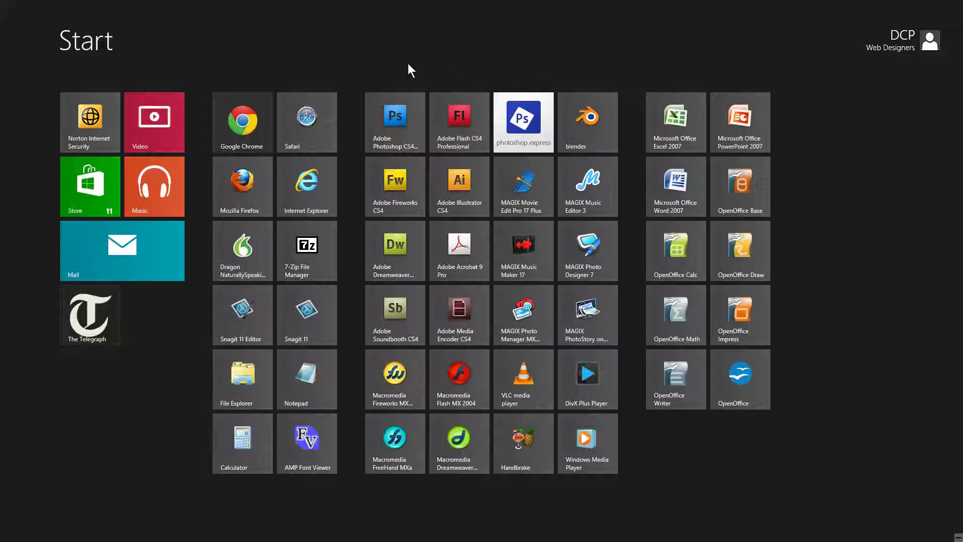
pyautogui.moveTo(384, 94)
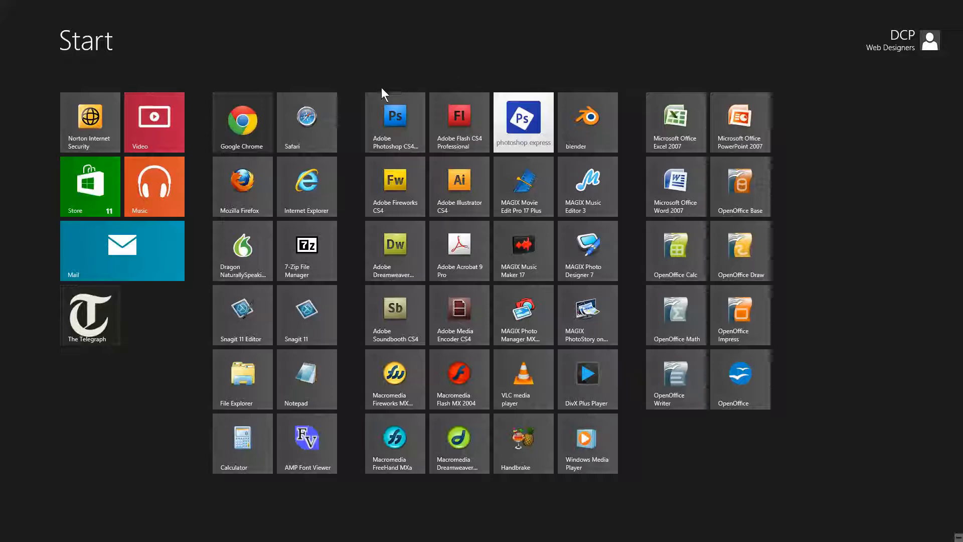
pyautogui.moveTo(284, 92)
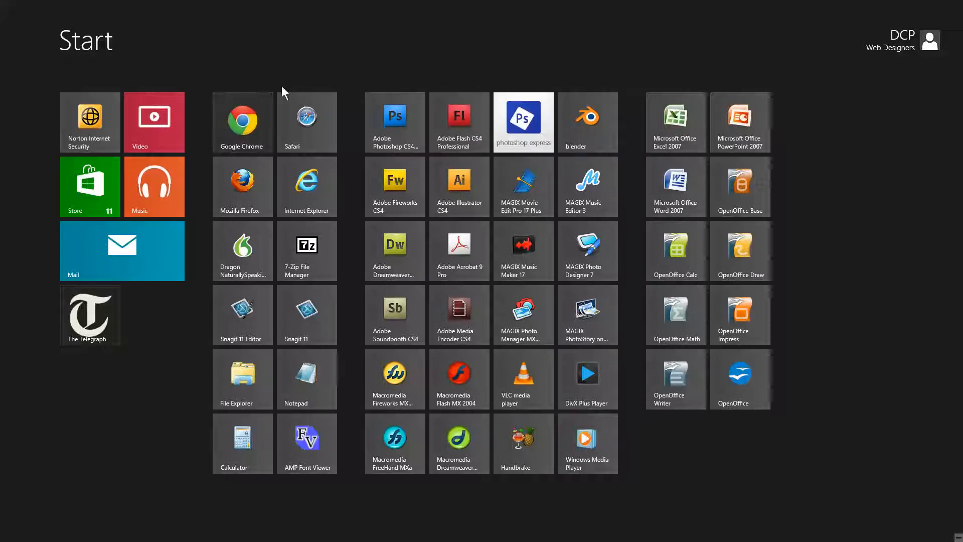
pyautogui.moveTo(659, 166)
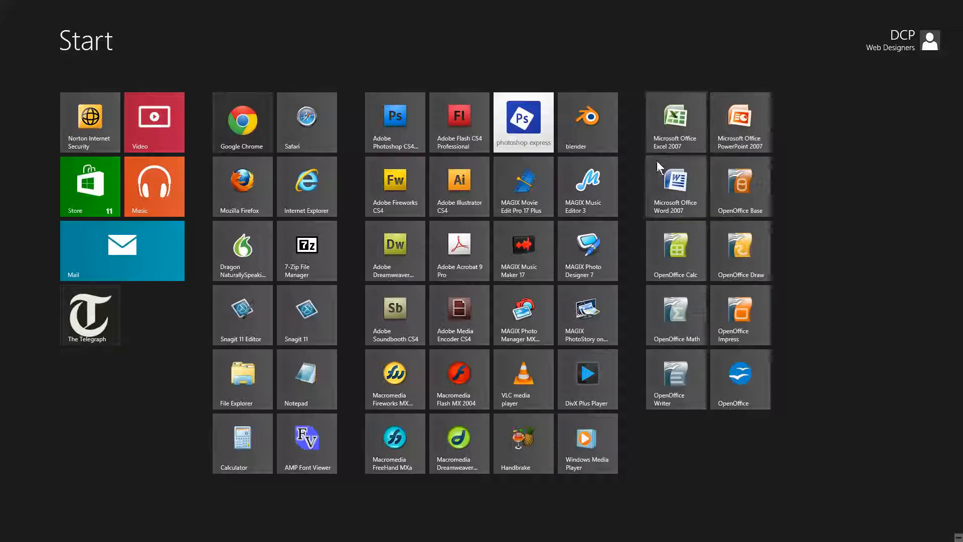
pyautogui.moveTo(630, 269)
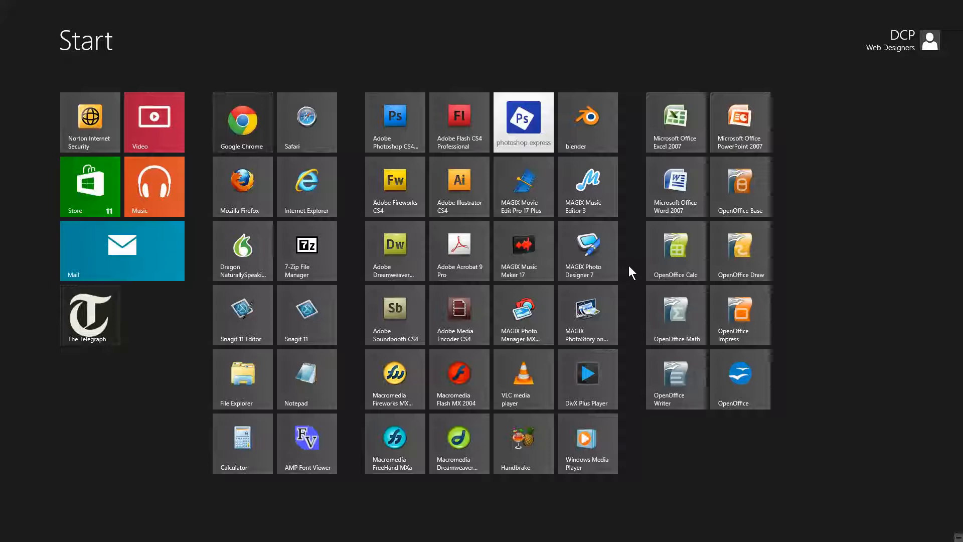
pyautogui.moveTo(637, 373)
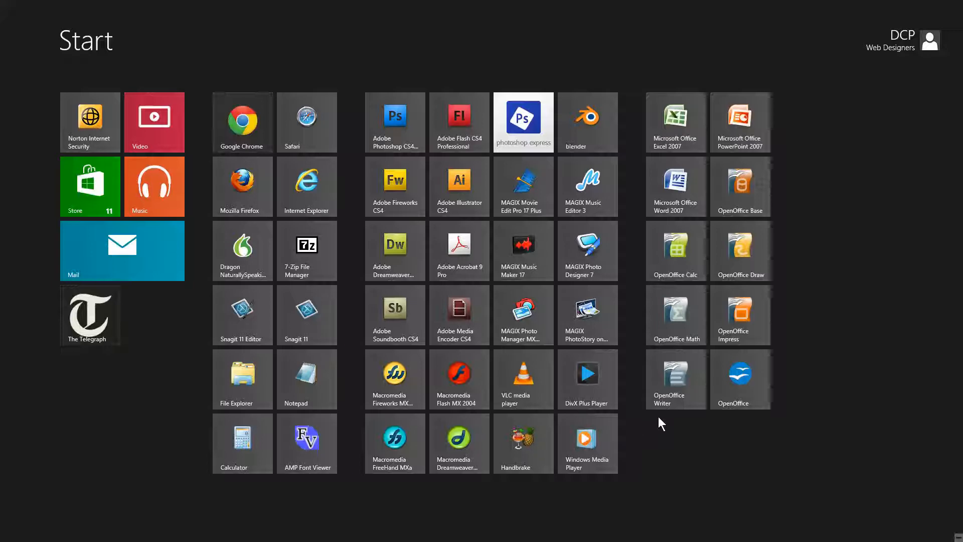
pyautogui.moveTo(651, 461)
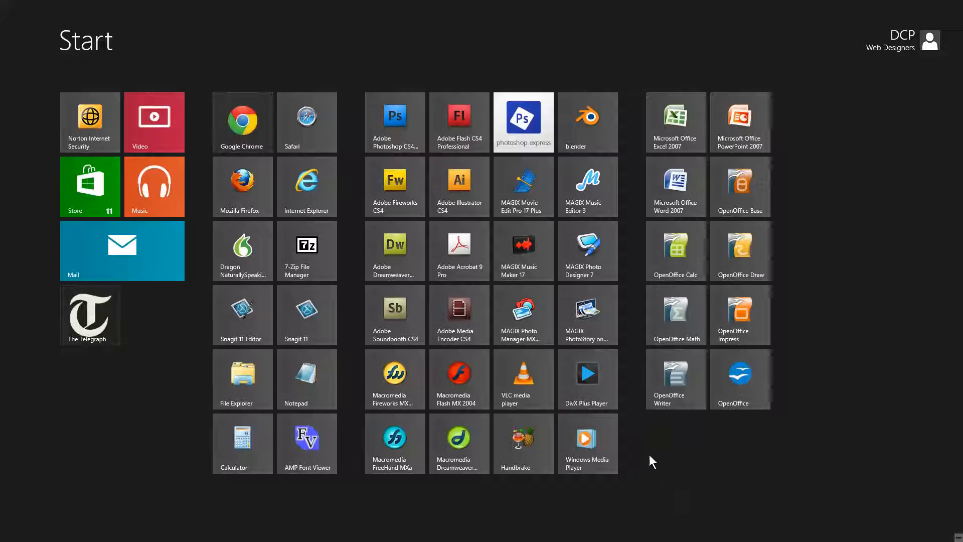
pyautogui.moveTo(663, 460)
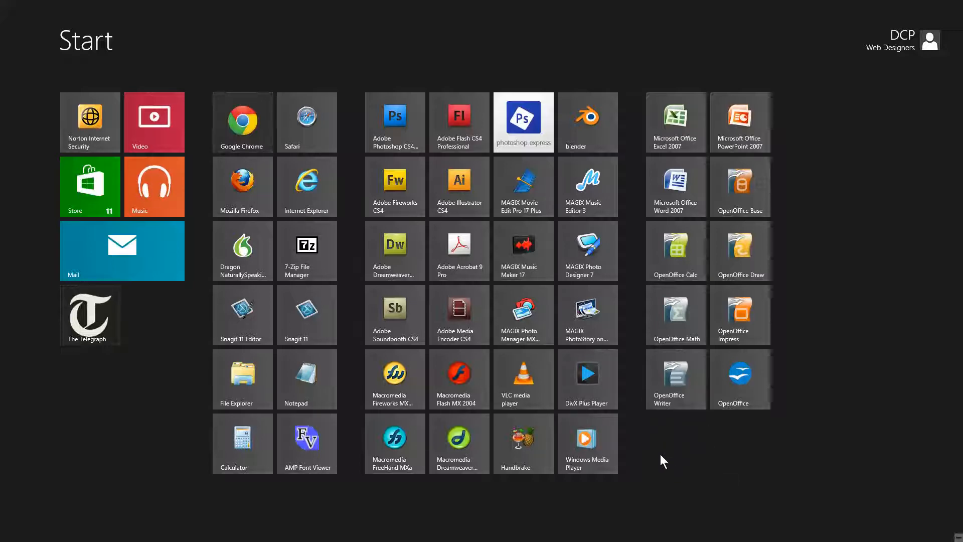
pyautogui.moveTo(701, 459)
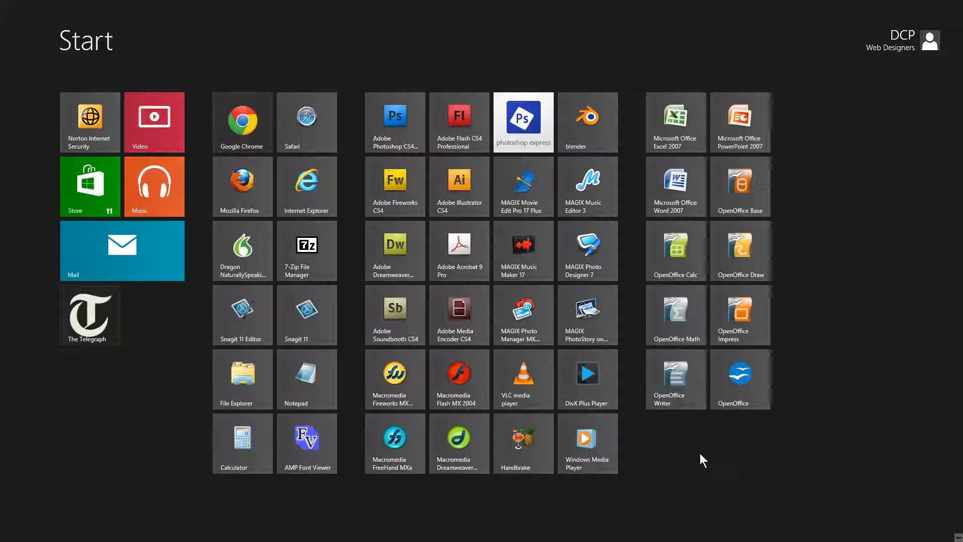
pyautogui.moveTo(692, 444)
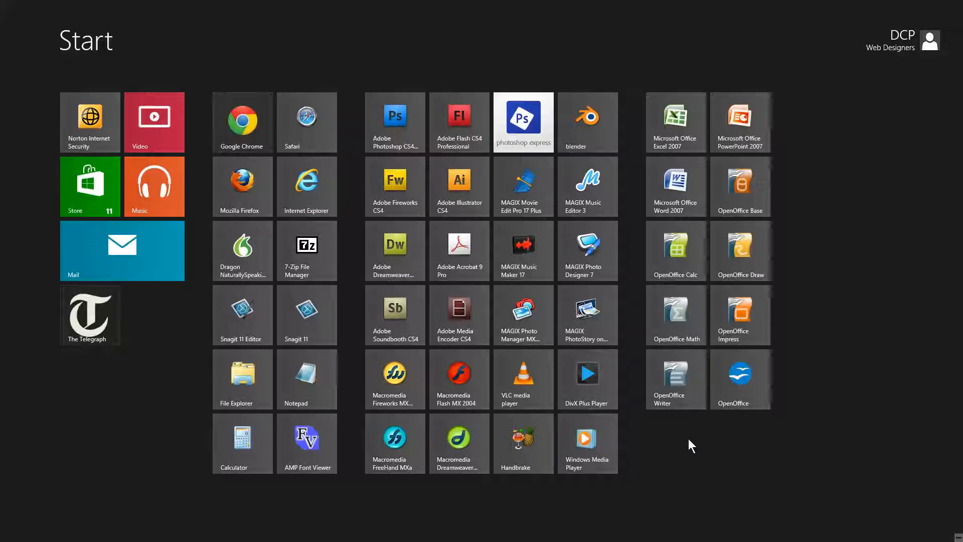
pyautogui.moveTo(678, 439)
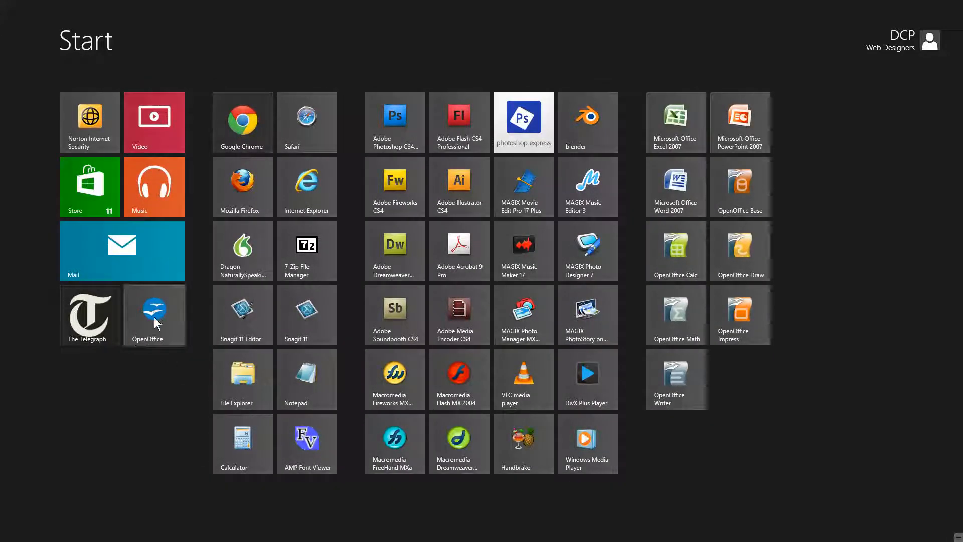
pyautogui.moveTo(104, 364)
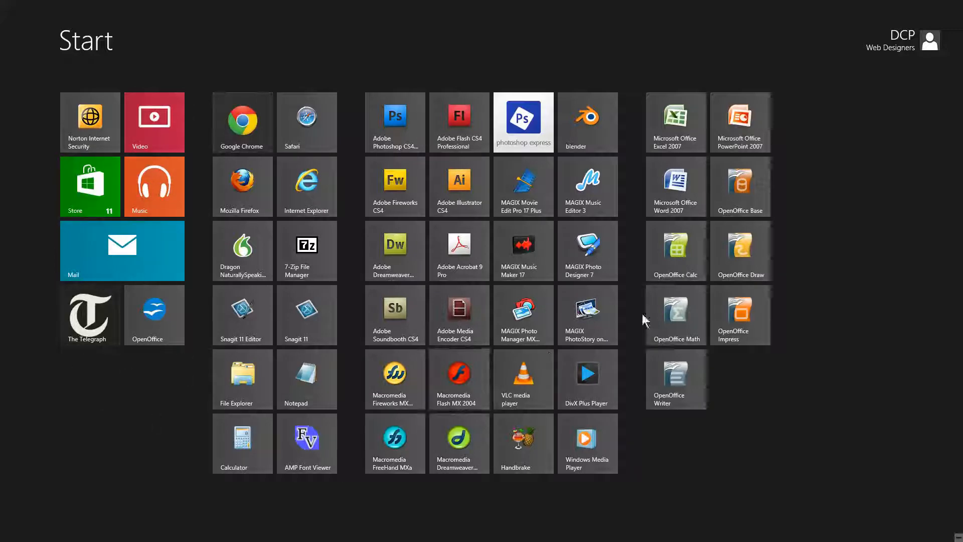
pyautogui.moveTo(546, 332)
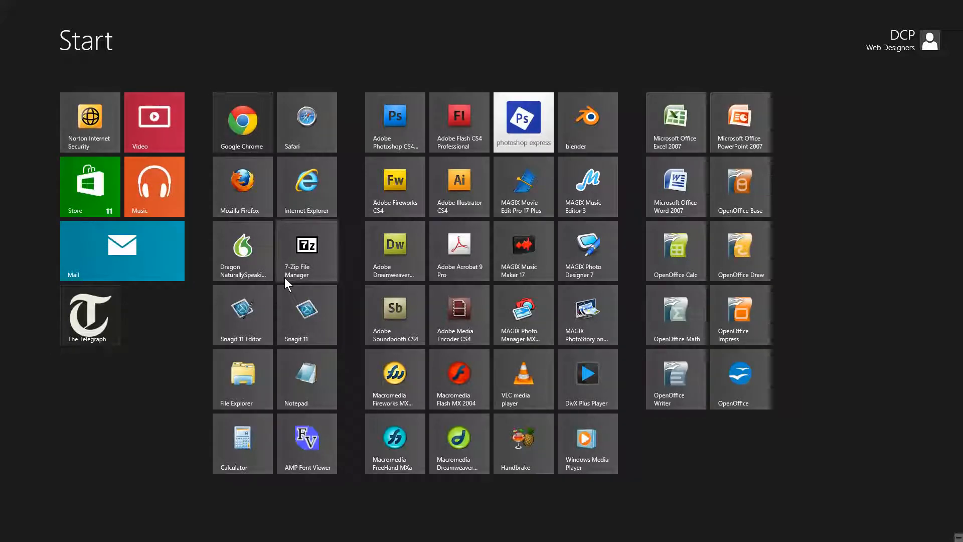
pyautogui.moveTo(300, 445)
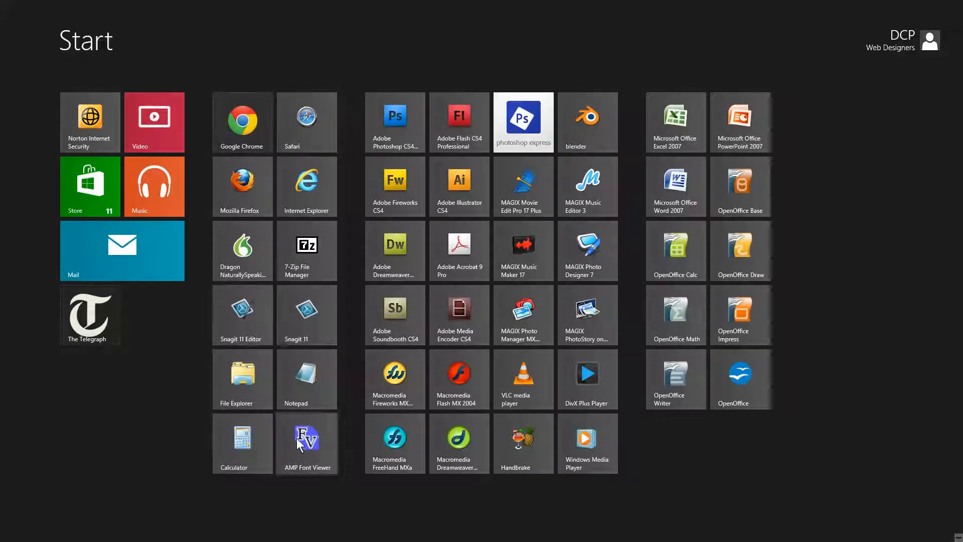
pyautogui.moveTo(753, 277)
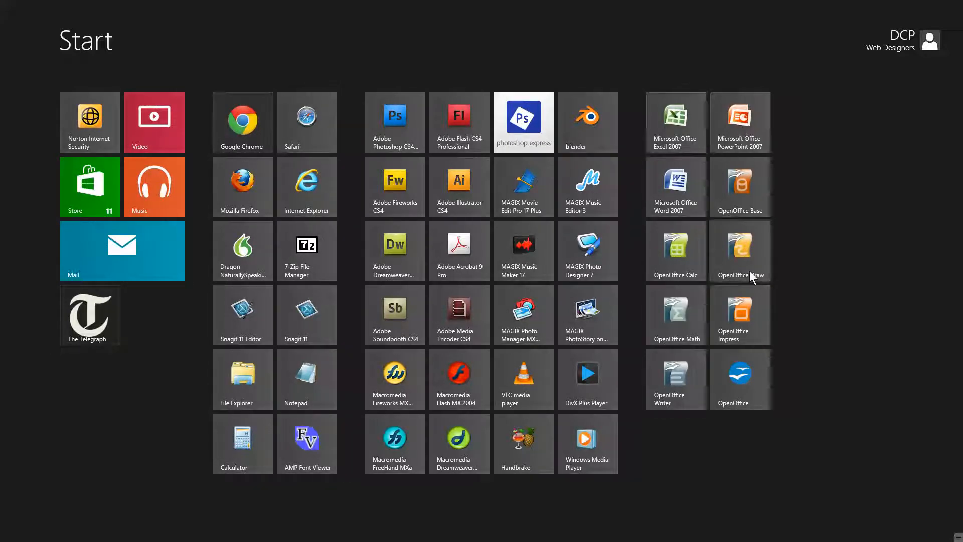
pyautogui.moveTo(702, 316)
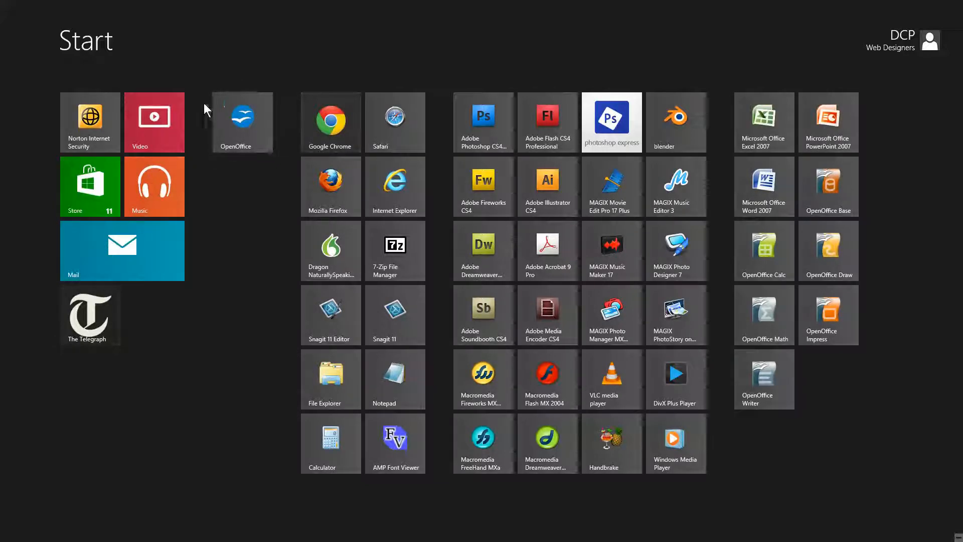
pyautogui.moveTo(251, 112)
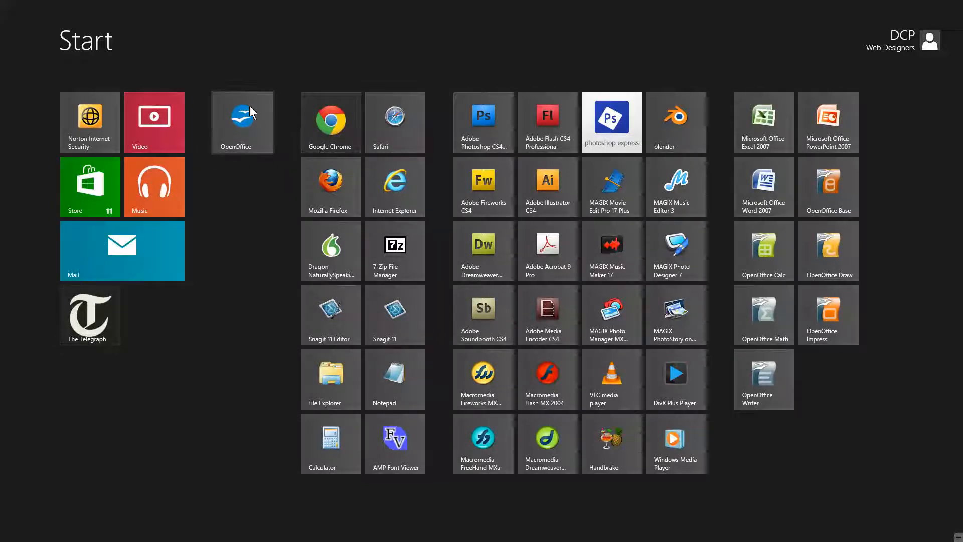
pyautogui.moveTo(239, 151)
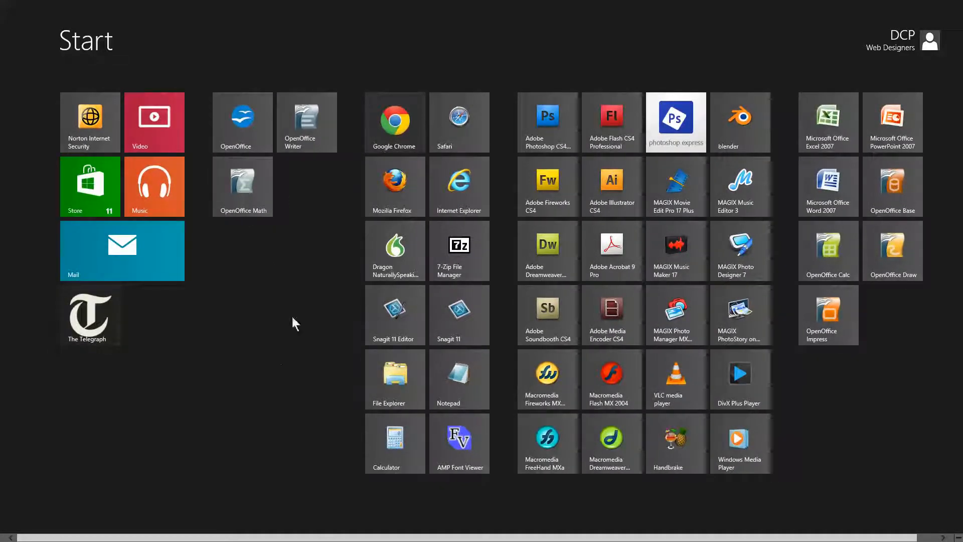
pyautogui.moveTo(260, 438)
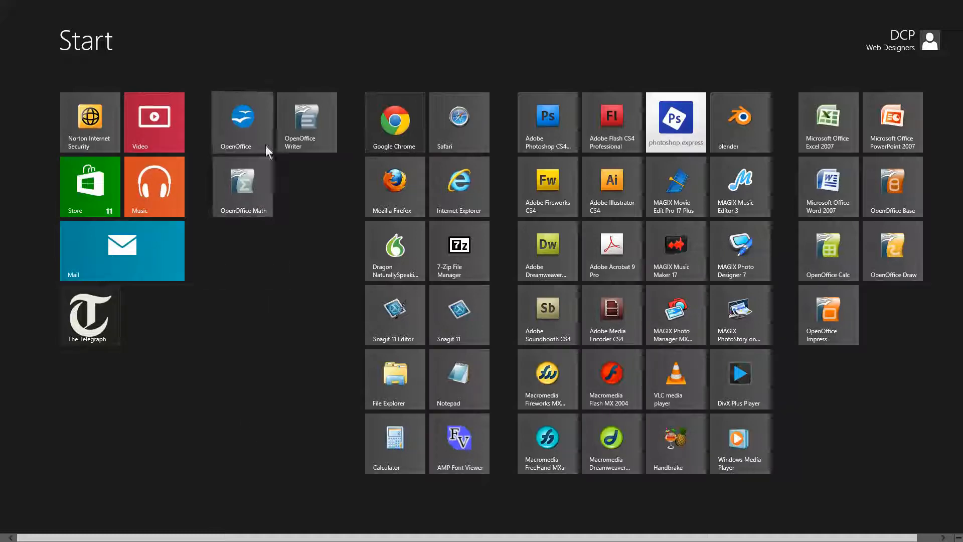
pyautogui.moveTo(274, 121)
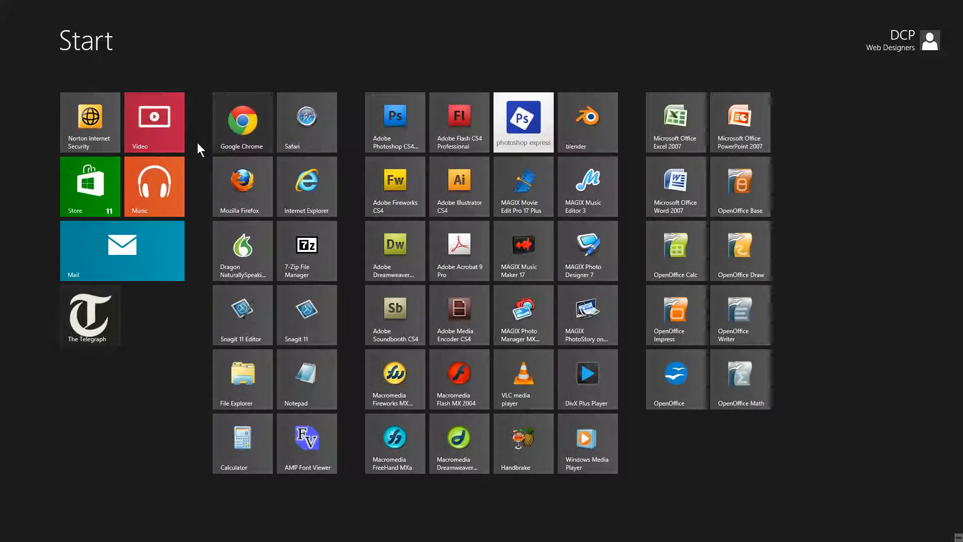
pyautogui.moveTo(302, 241)
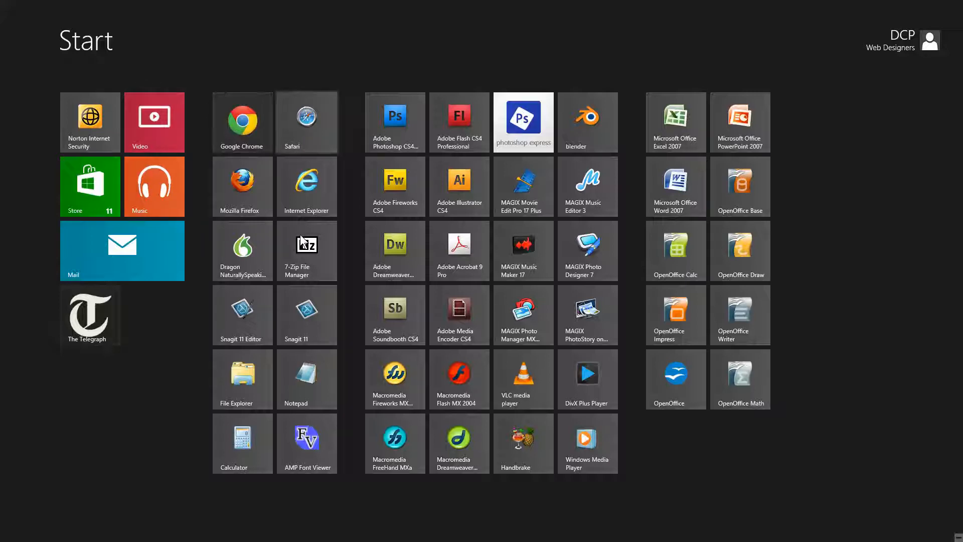
pyautogui.moveTo(437, 235)
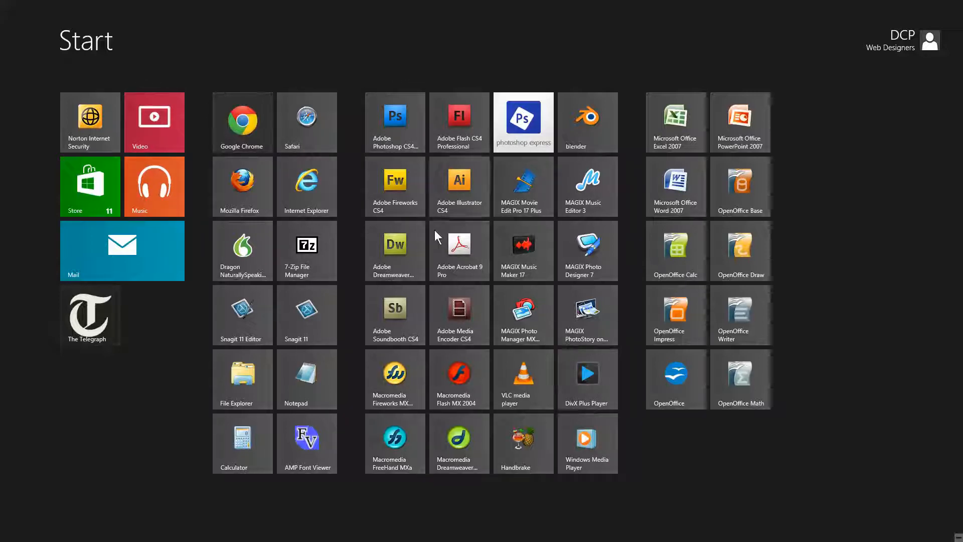
pyautogui.moveTo(349, 156)
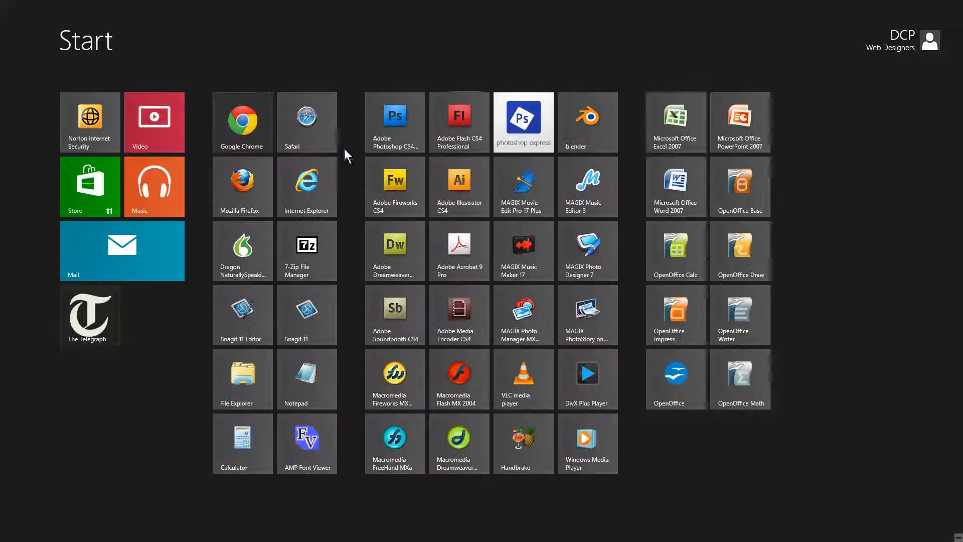
pyautogui.moveTo(751, 451)
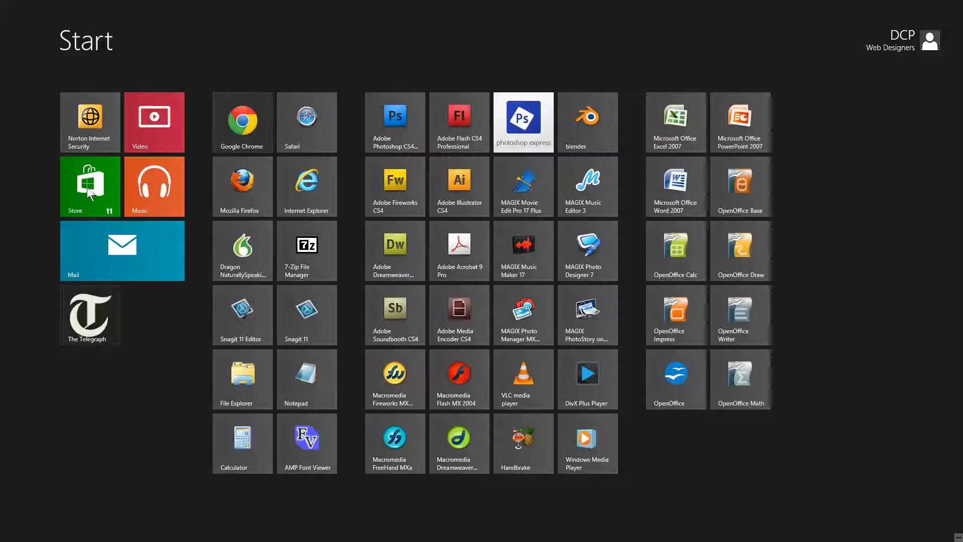
pyautogui.moveTo(472, 393)
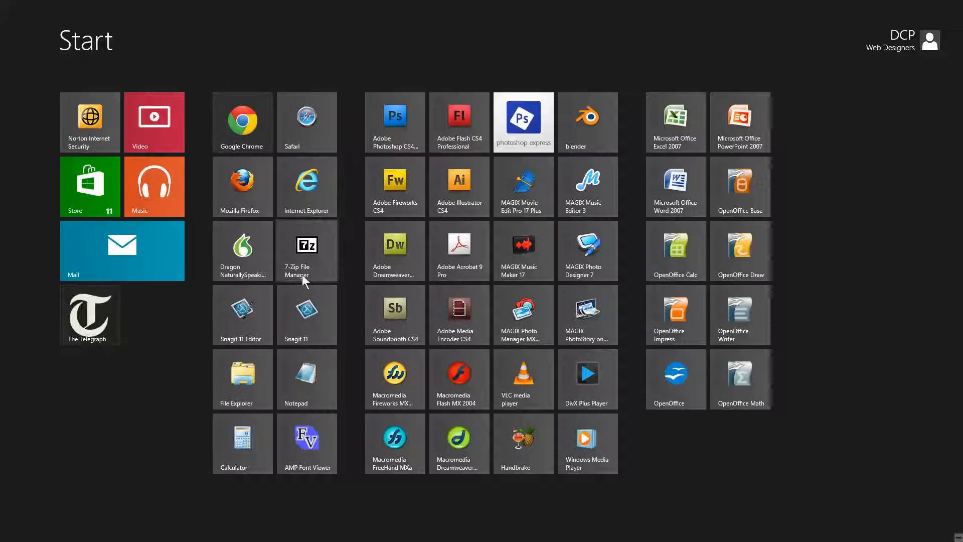
pyautogui.moveTo(432, 389)
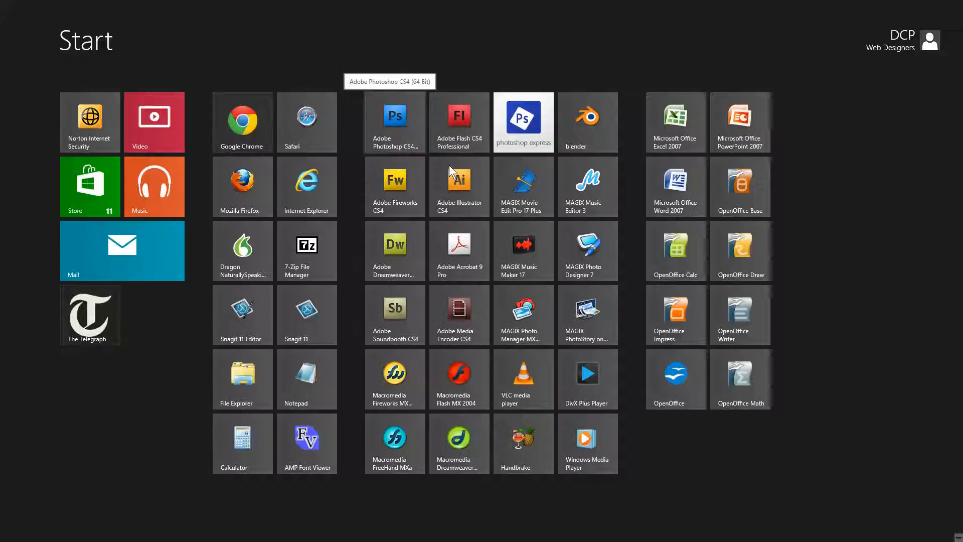
pyautogui.moveTo(681, 465)
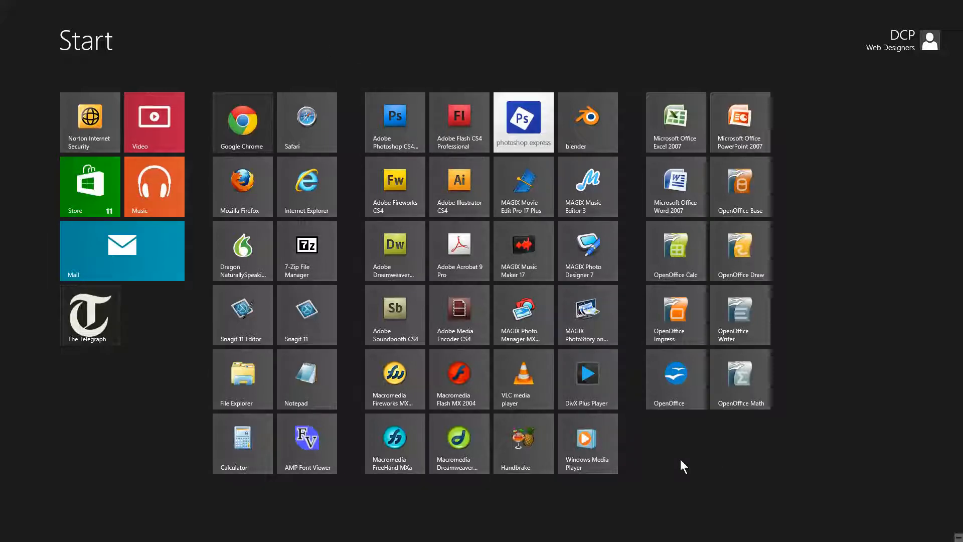
pyautogui.moveTo(711, 463)
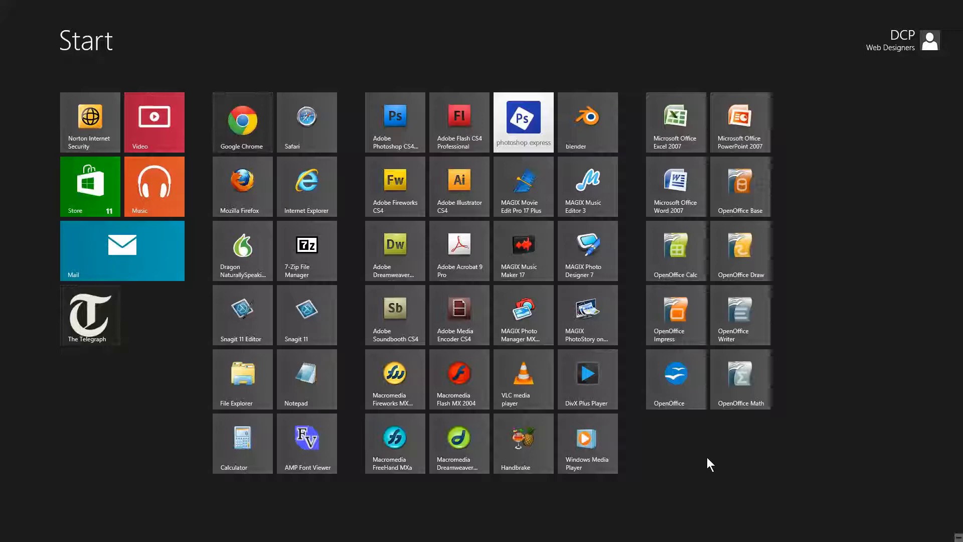
pyautogui.moveTo(896, 445)
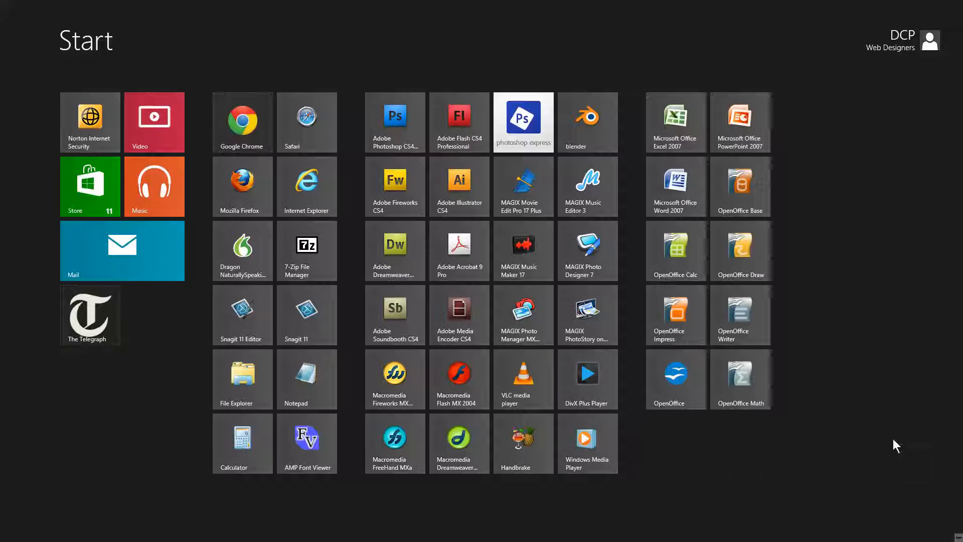
pyautogui.moveTo(759, 497)
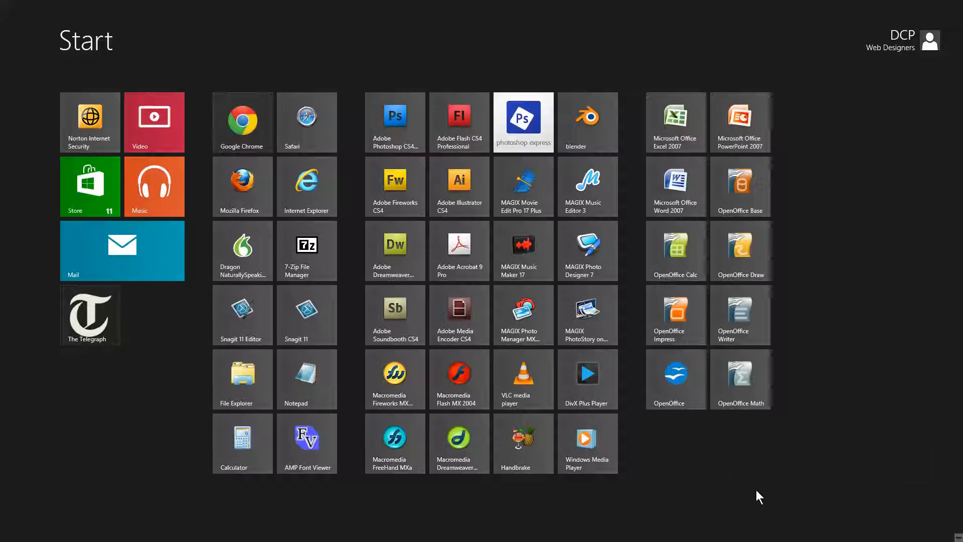
pyautogui.moveTo(785, 467)
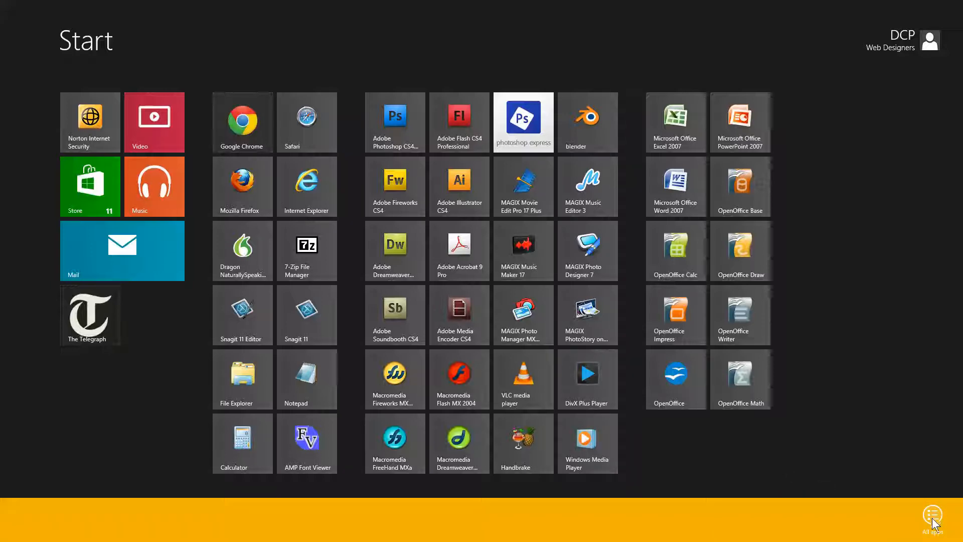
# Launch THE Football App from the full Apps list
pyautogui.click(933, 514)
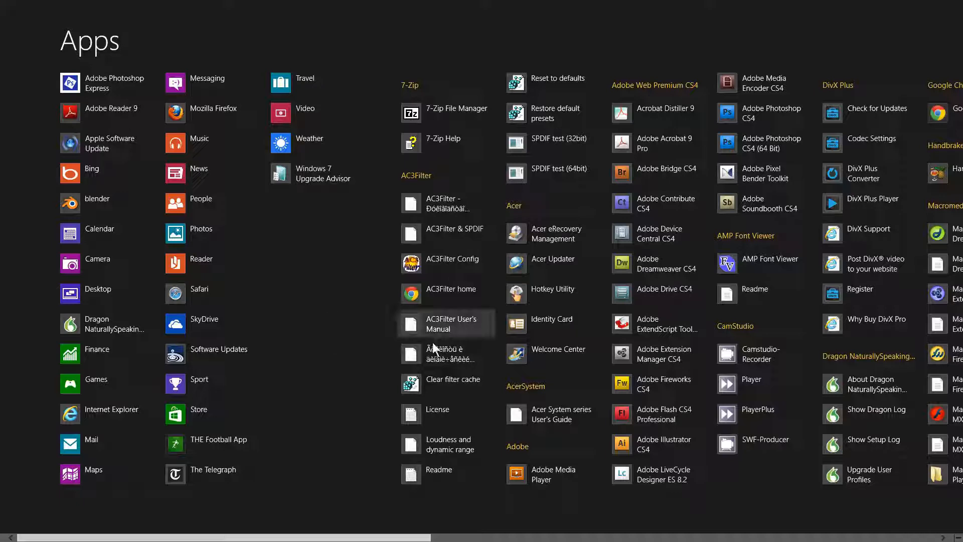
pyautogui.moveTo(481, 376)
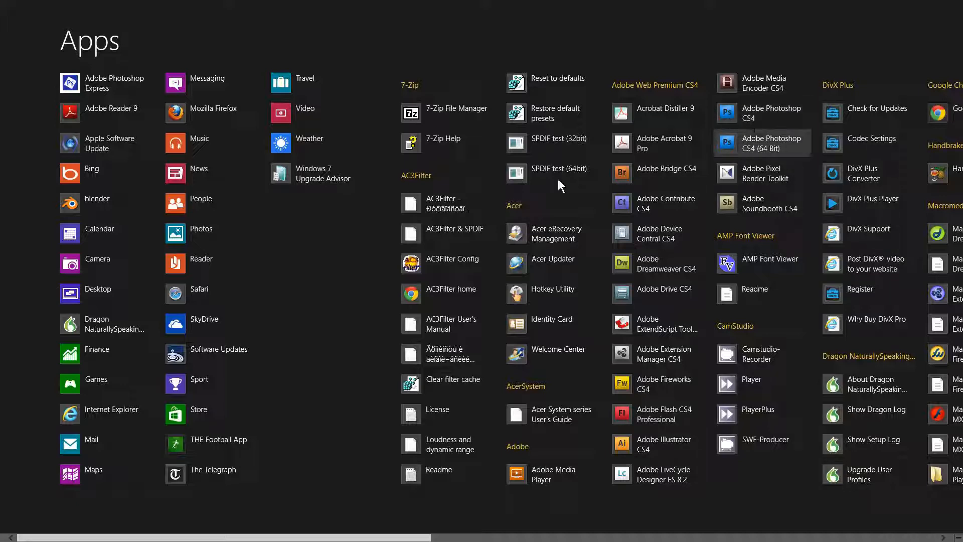
pyautogui.moveTo(149, 483)
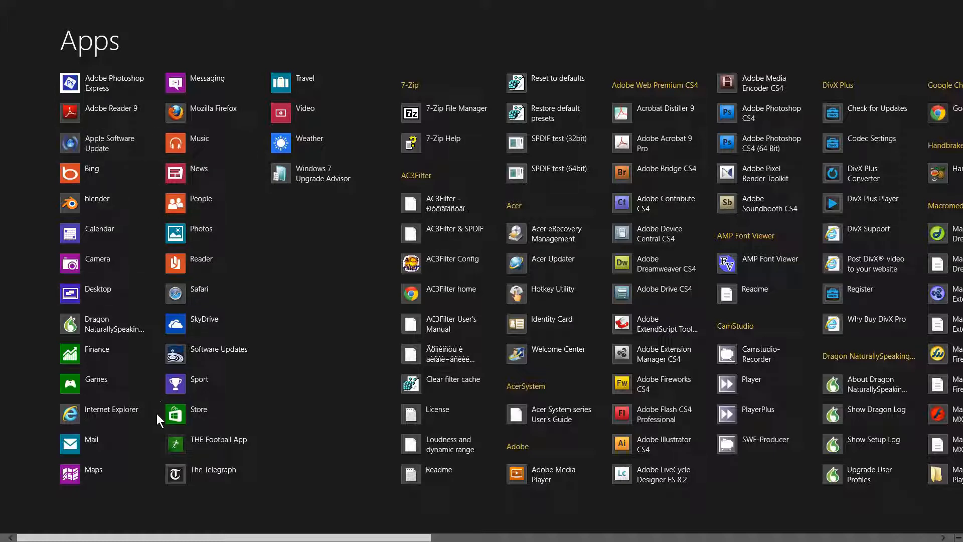
pyautogui.moveTo(200, 450)
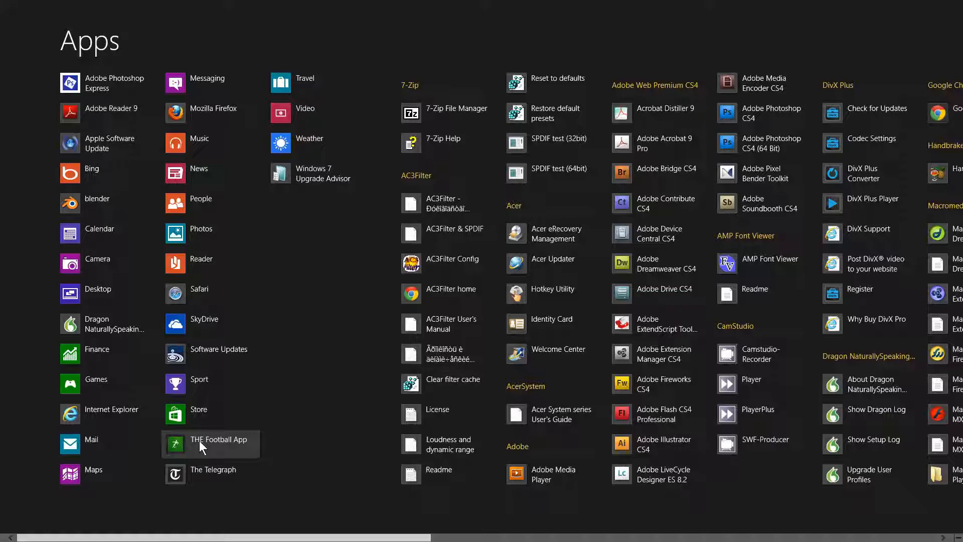
pyautogui.click(210, 444)
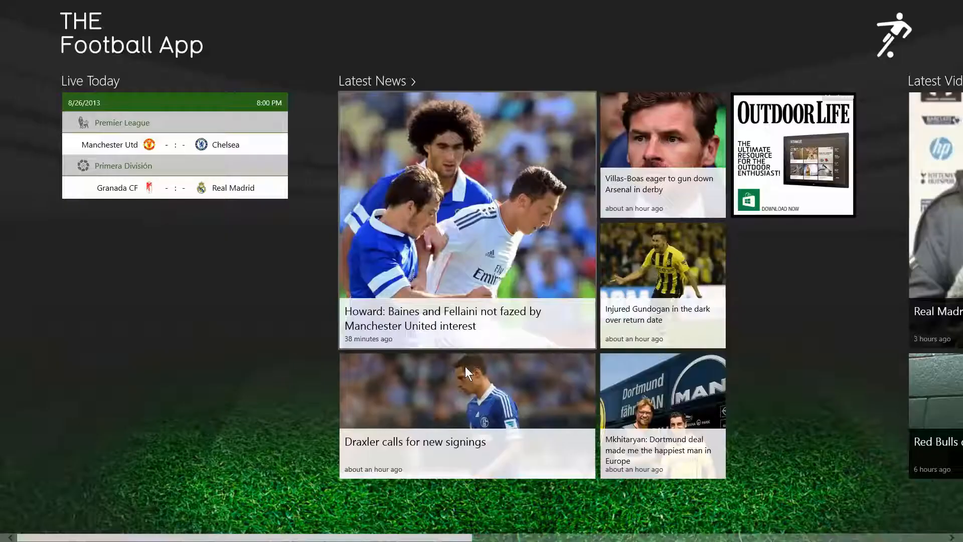
# Scroll right through Latest News and Latest Videos, then back to live fixtures
pyautogui.hscroll(3)
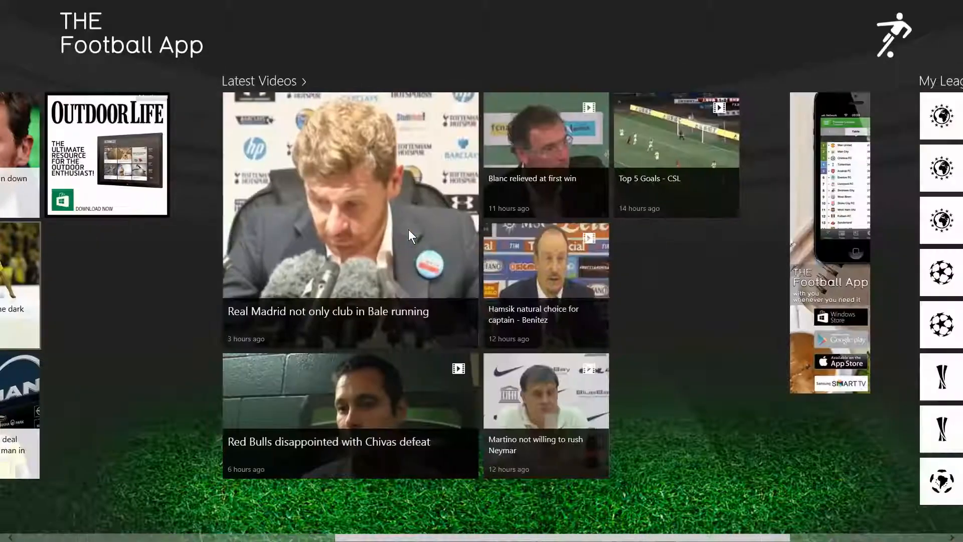
pyautogui.hscroll(-3)
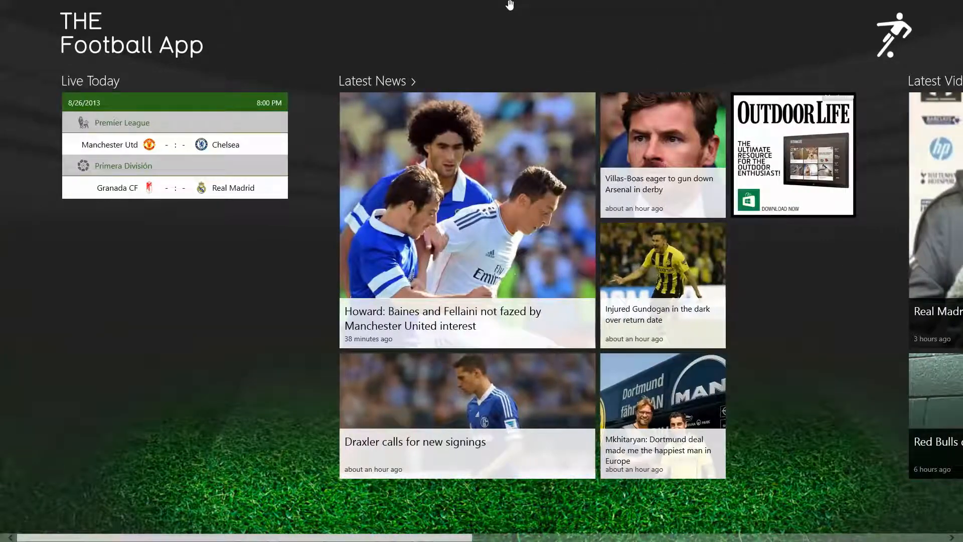
pyautogui.moveTo(539, 4)
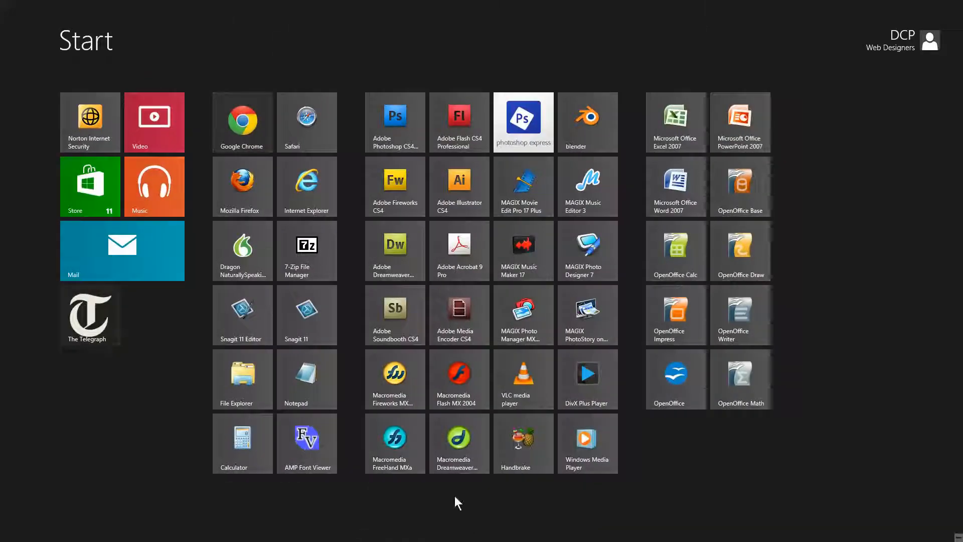
pyautogui.moveTo(762, 465)
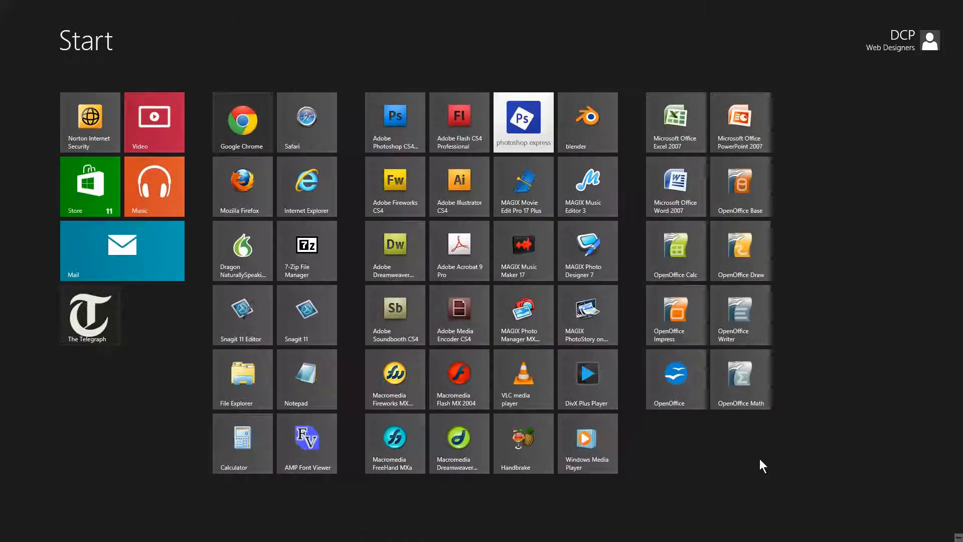
pyautogui.moveTo(807, 452)
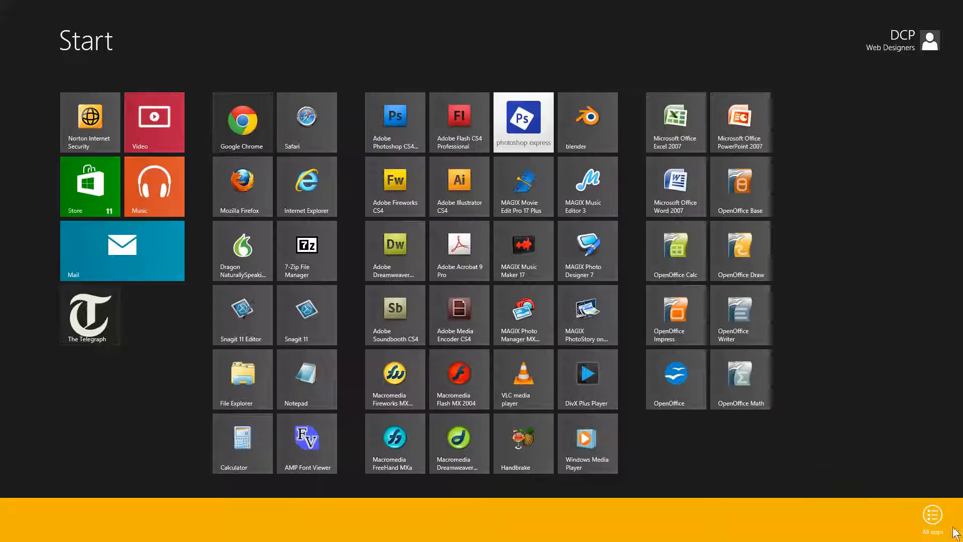
pyautogui.moveTo(938, 522)
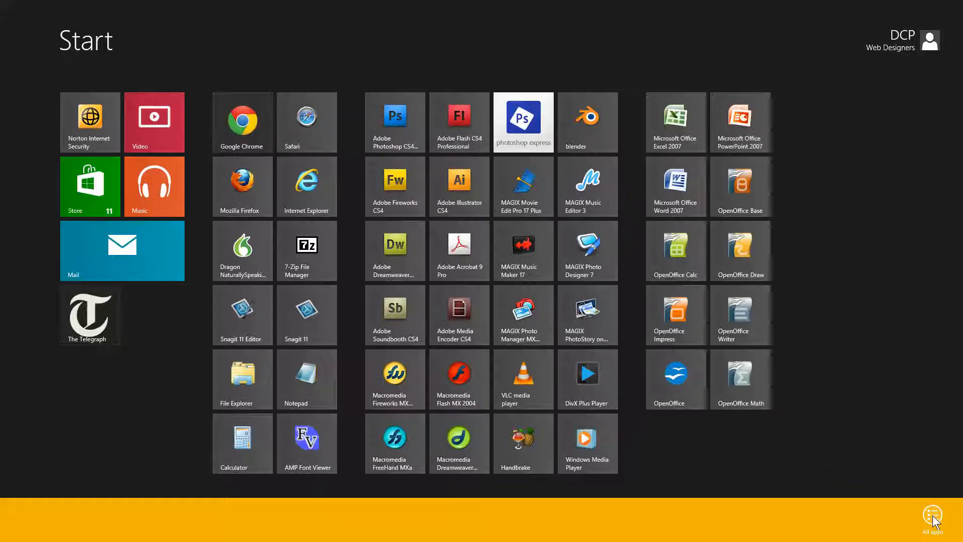
# Reopen the full Apps list of installed programs from the Start screen
pyautogui.click(933, 514)
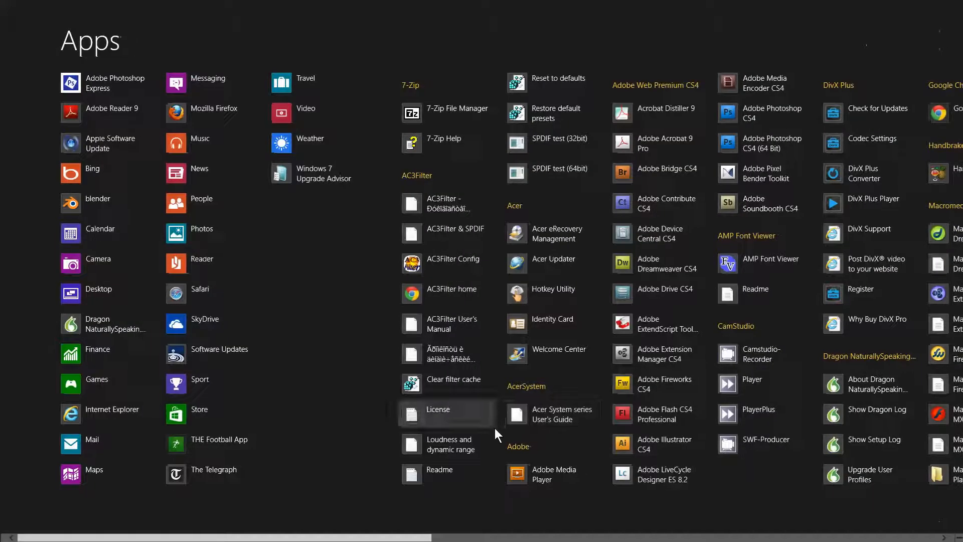
pyautogui.moveTo(195, 443)
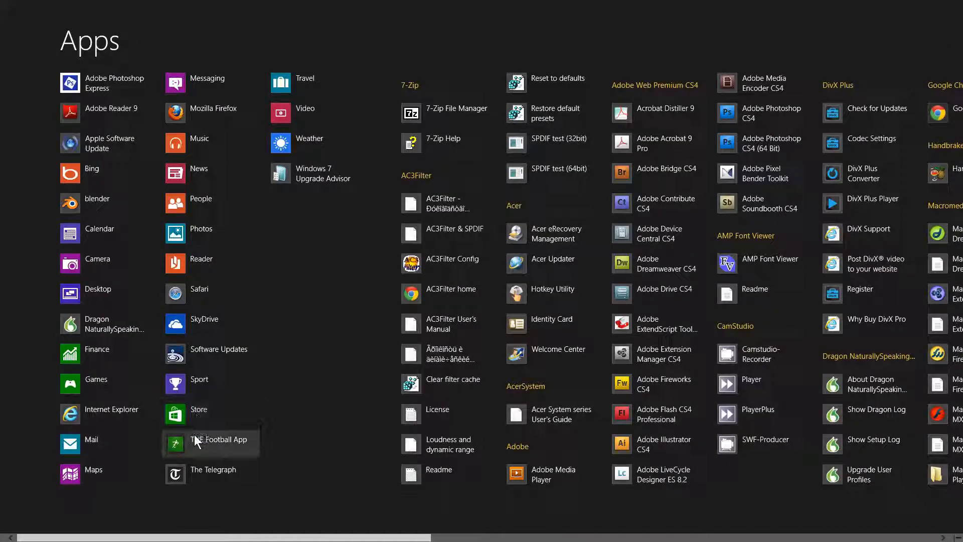
pyautogui.moveTo(201, 447)
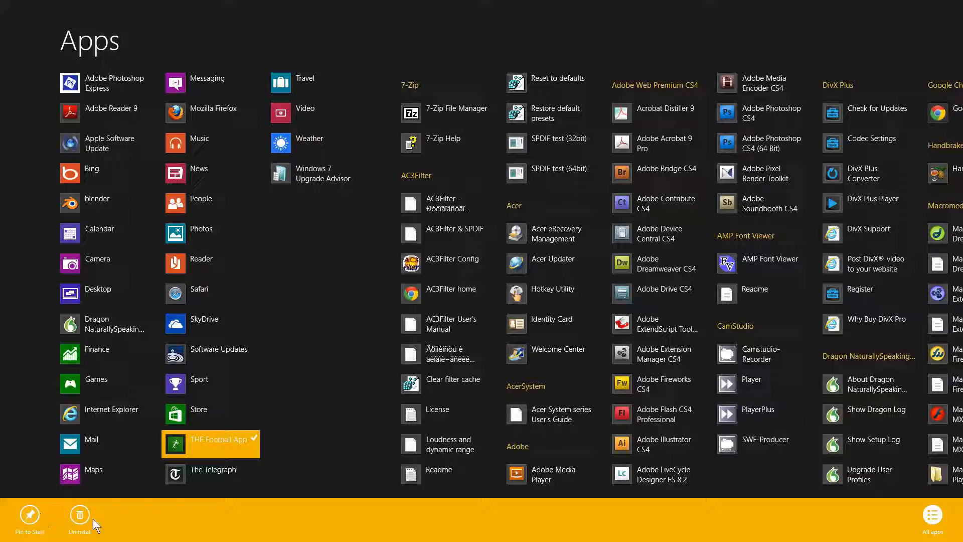
pyautogui.moveTo(37, 521)
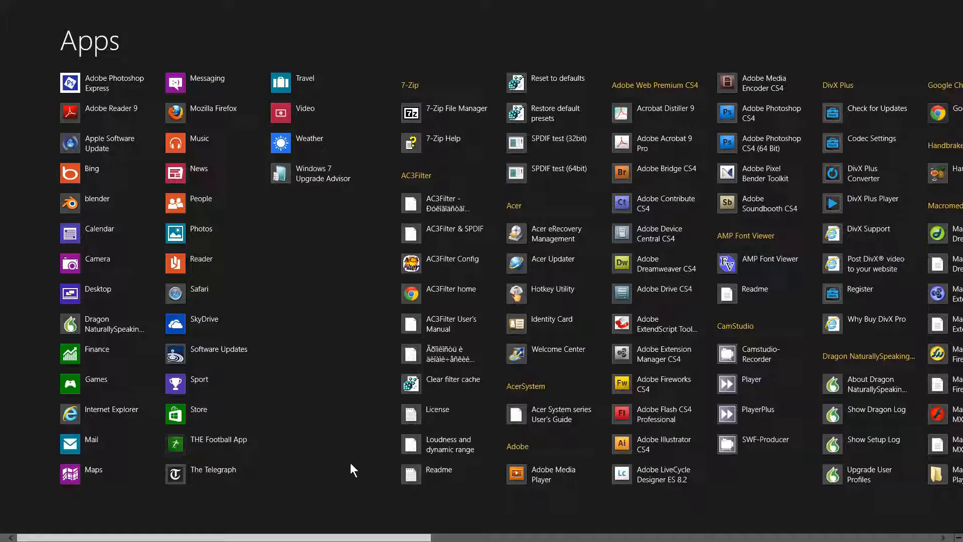
pyautogui.moveTo(330, 440)
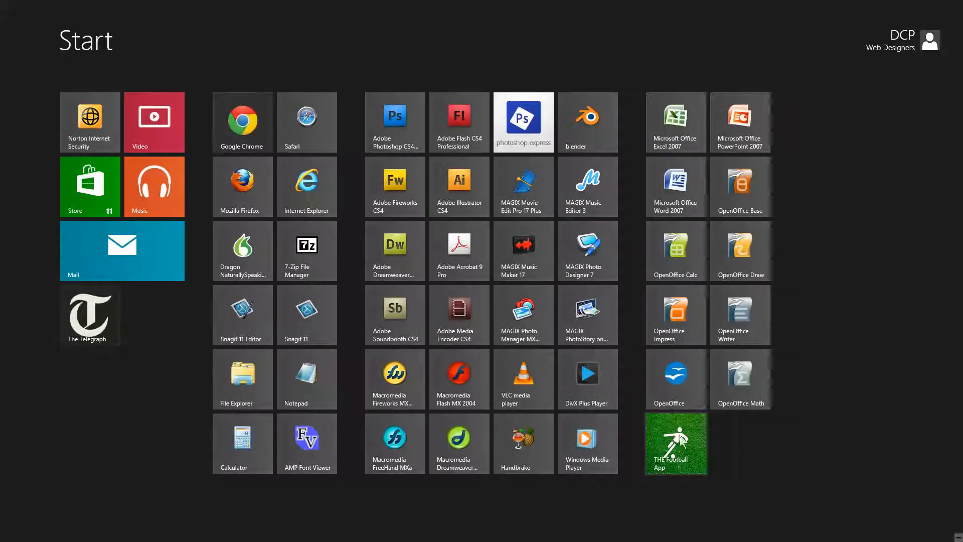
pyautogui.moveTo(690, 188)
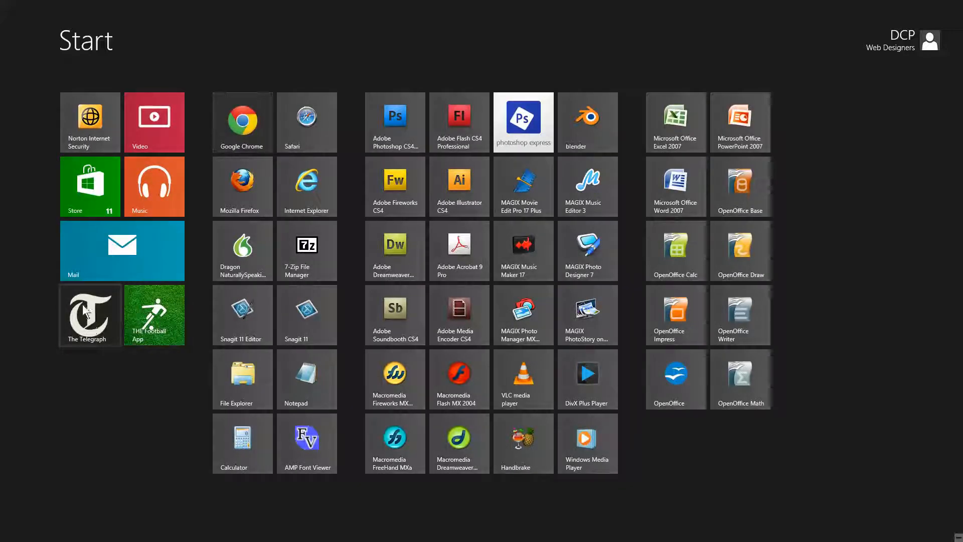
pyautogui.moveTo(94, 438)
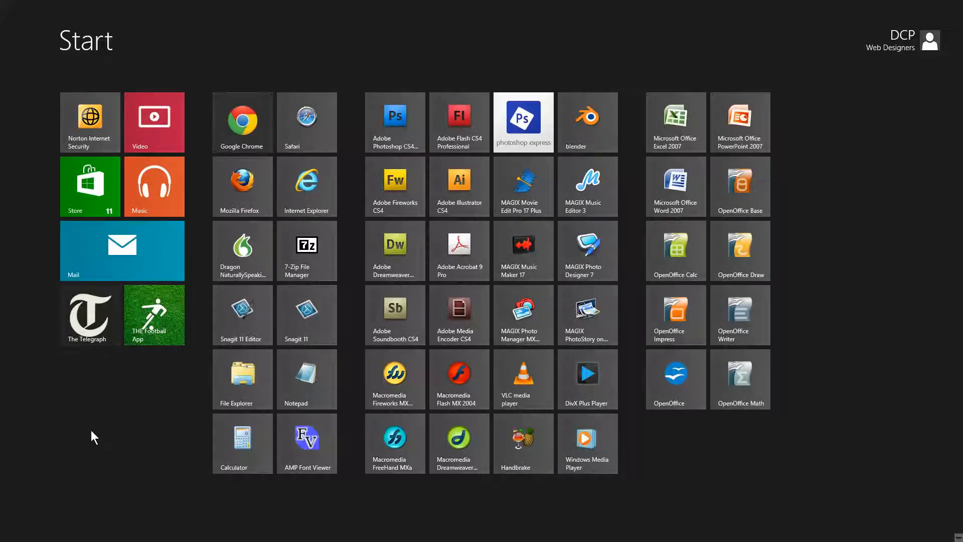
pyautogui.moveTo(128, 429)
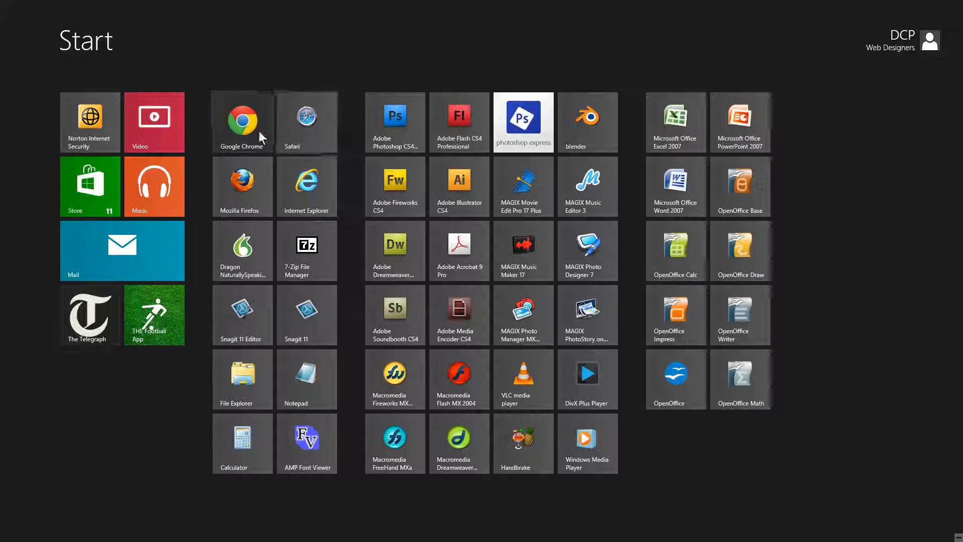
pyautogui.moveTo(243, 194)
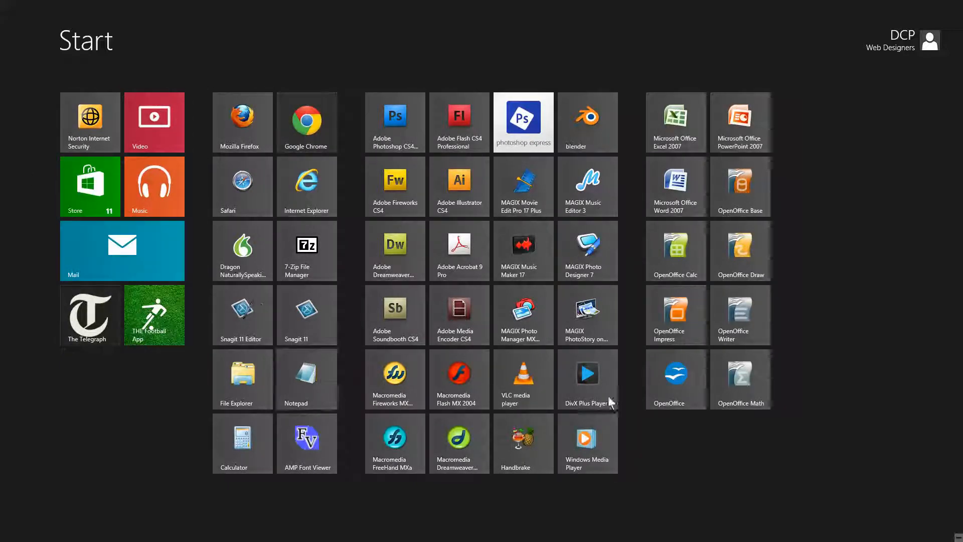
pyautogui.moveTo(306, 172)
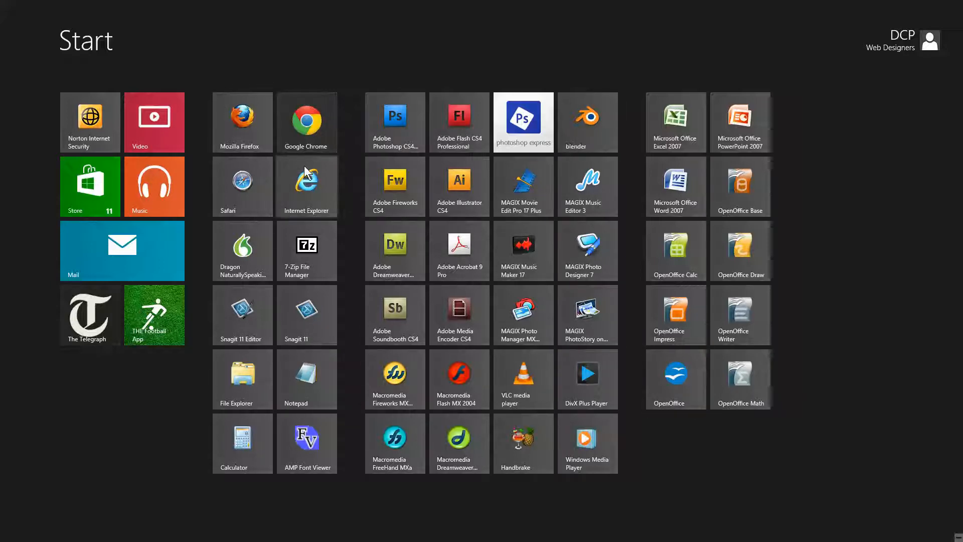
pyautogui.moveTo(288, 375)
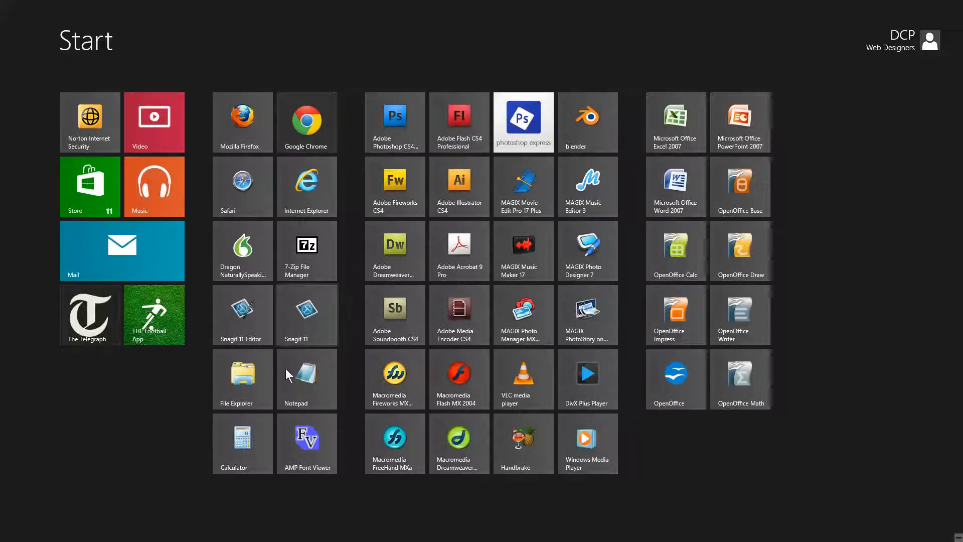
pyautogui.moveTo(782, 457)
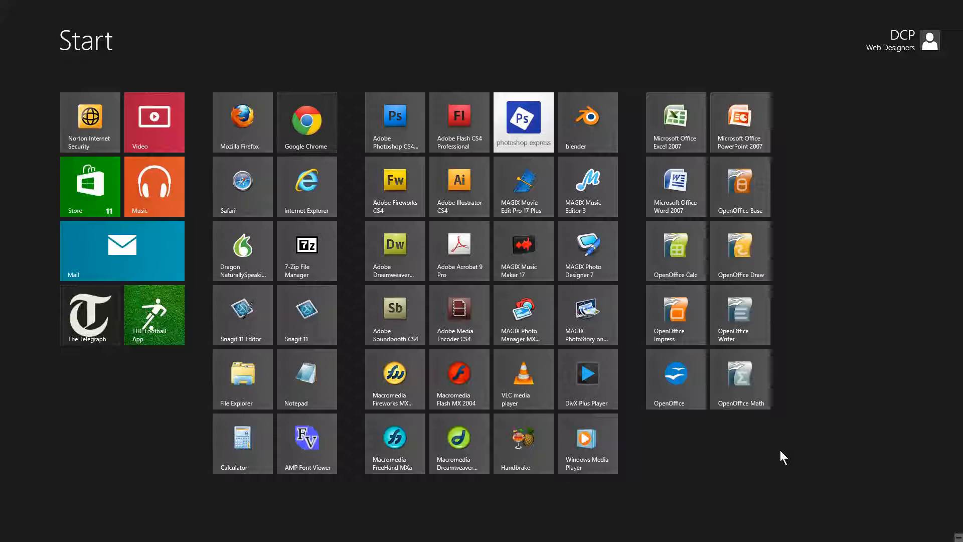
pyautogui.moveTo(818, 473)
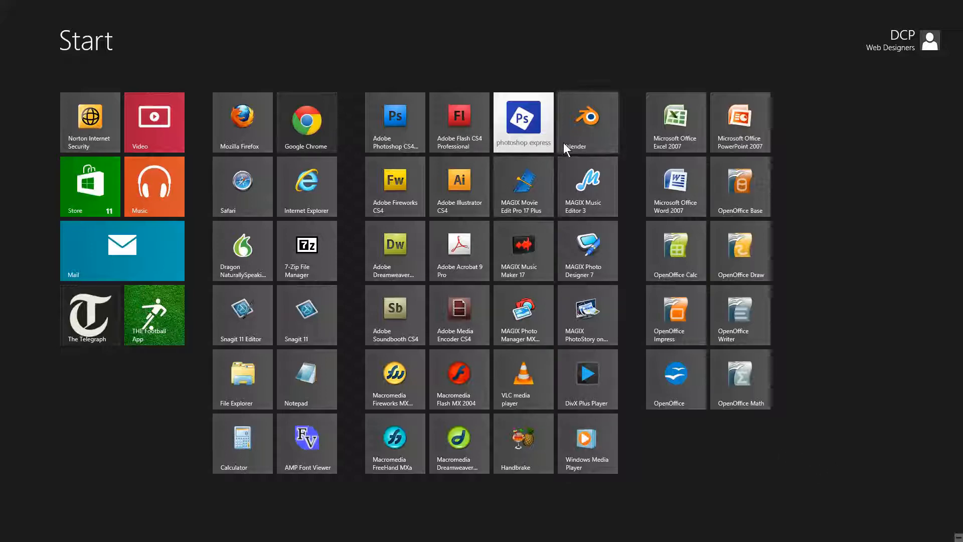
pyautogui.moveTo(257, 115)
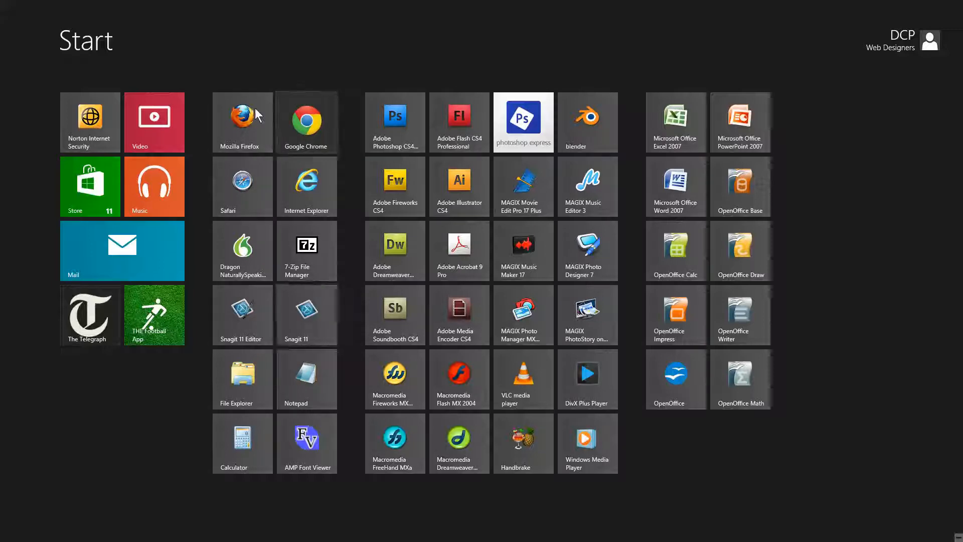
pyautogui.moveTo(820, 372)
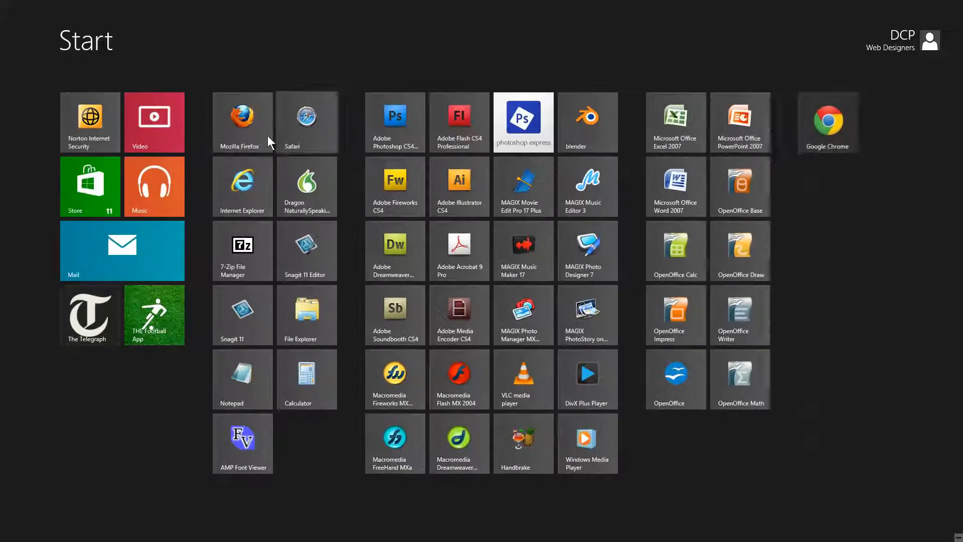
pyautogui.moveTo(885, 197)
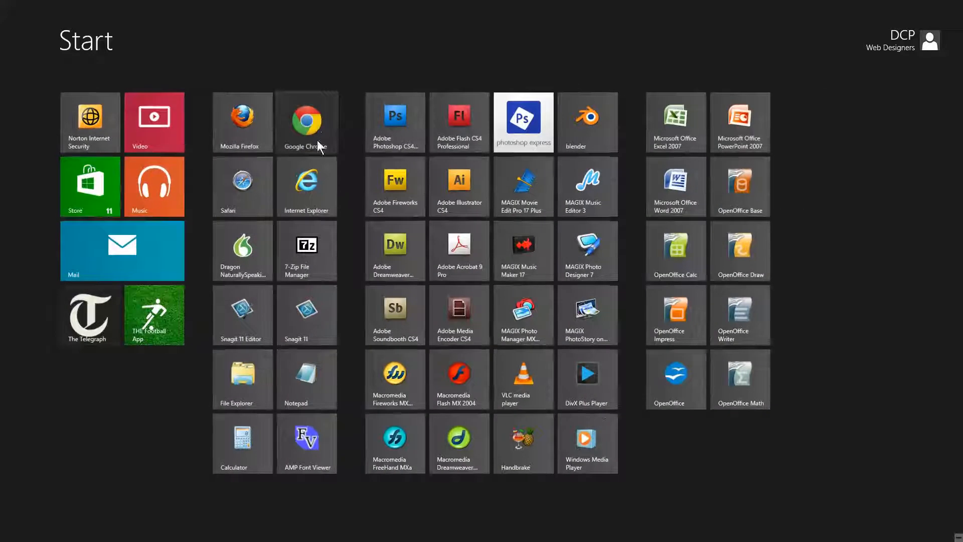
pyautogui.moveTo(912, 500)
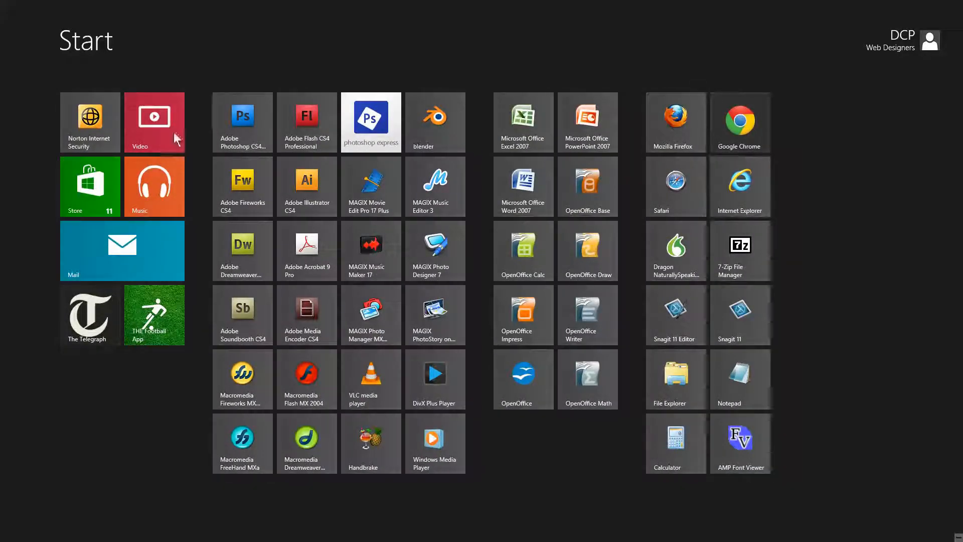
pyautogui.moveTo(710, 427)
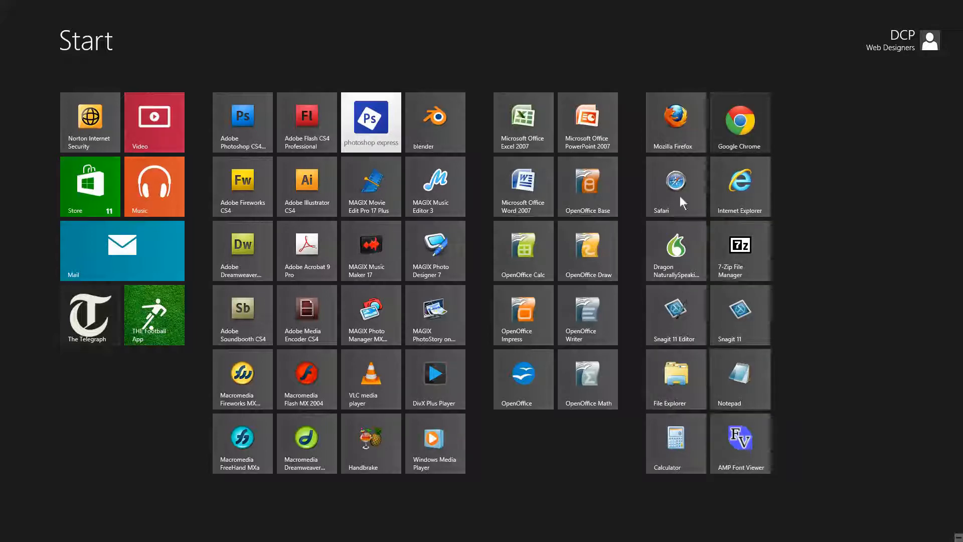
pyautogui.moveTo(670, 166)
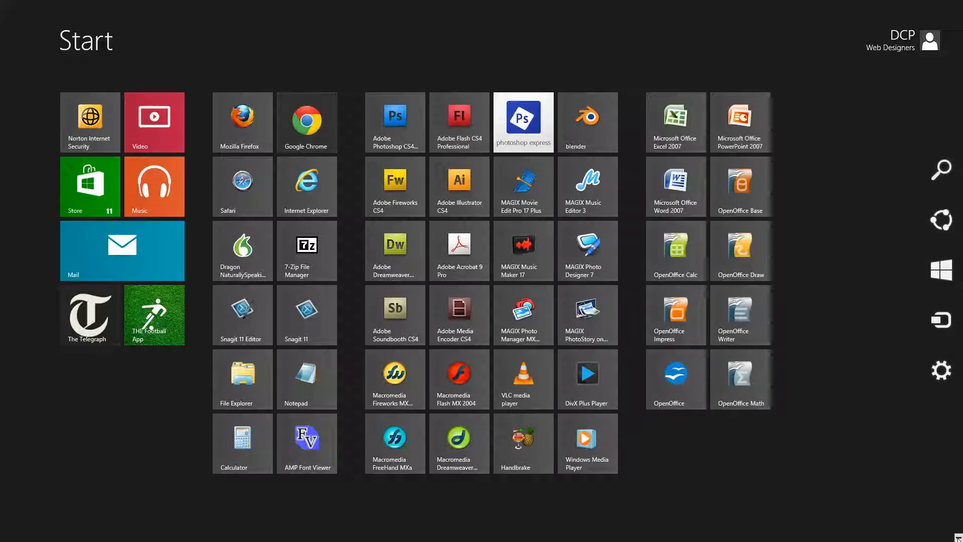
pyautogui.moveTo(843, 271)
pyautogui.write('Media and Web Editing')
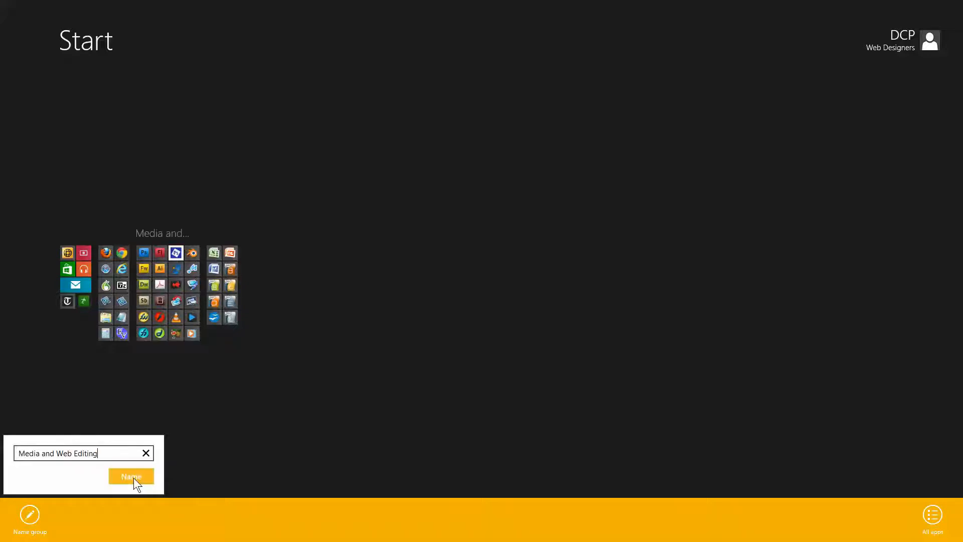
# Save 'Media and Web Editing' as the media group name and start naming the office group 'Office'
pyautogui.click(131, 477)
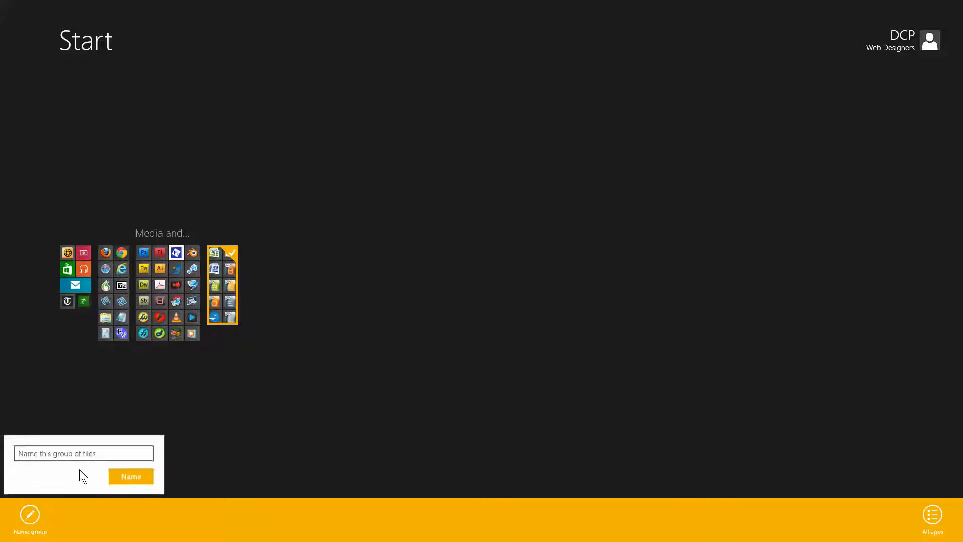
pyautogui.write('Office Applications')
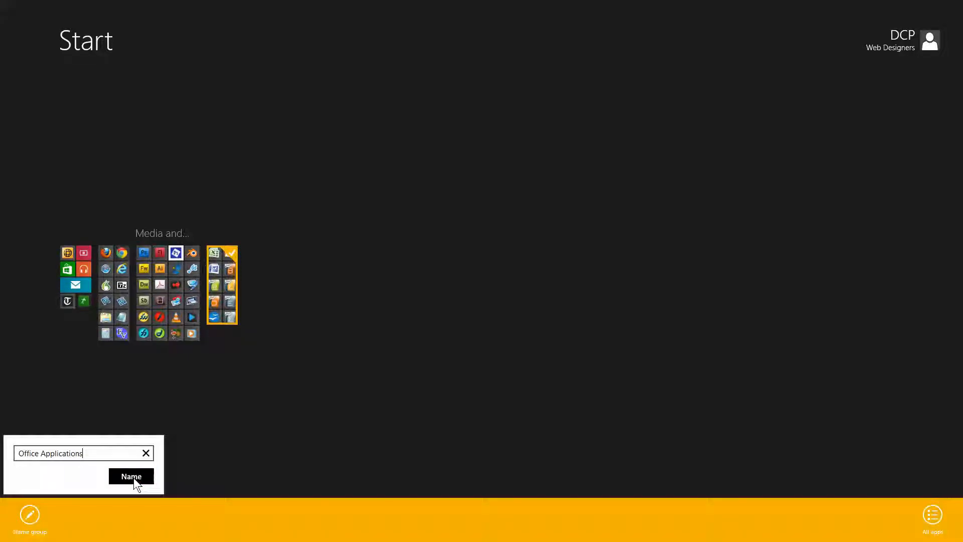
# Save 'Office Applications' as a group name and type 'Web Browser + Gen' for the browser group
pyautogui.click(131, 476)
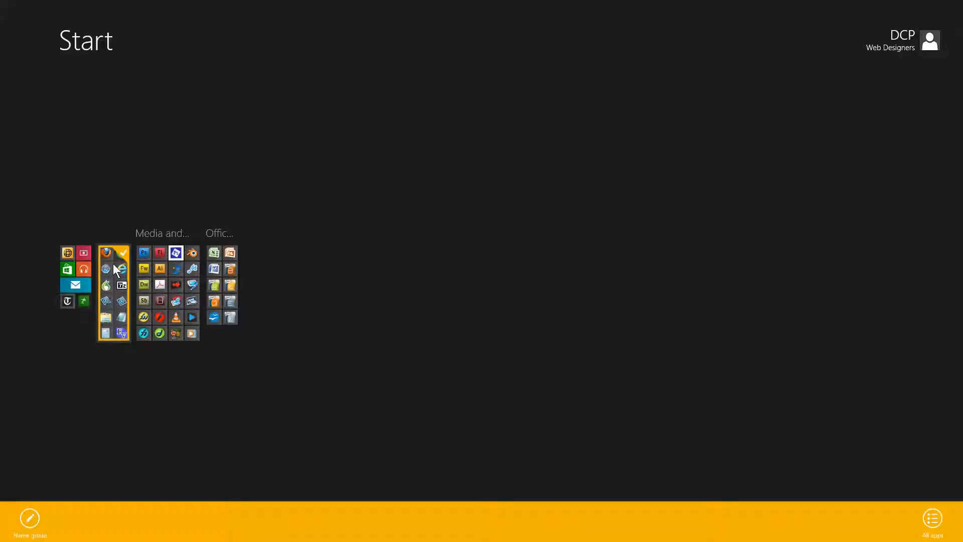
pyautogui.click(30, 518)
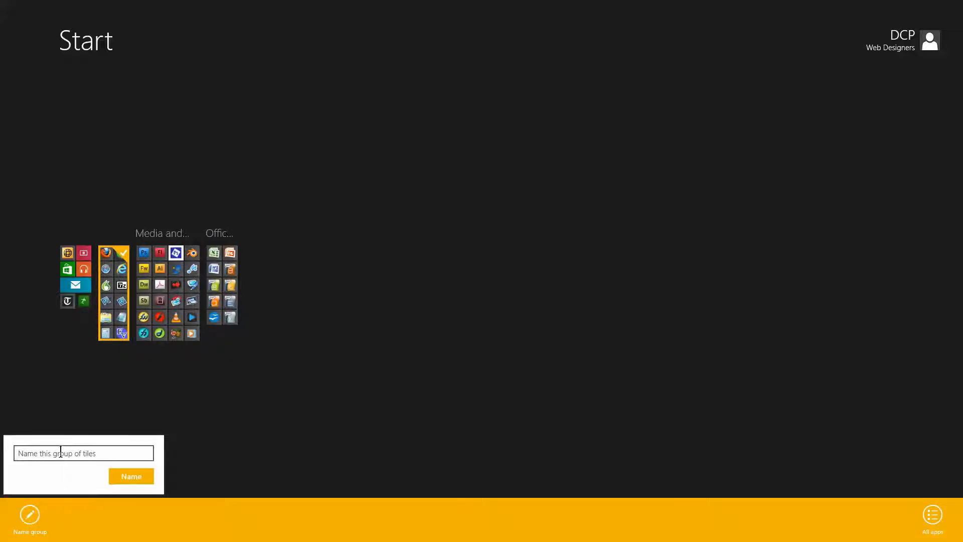
pyautogui.write('Web Brow')
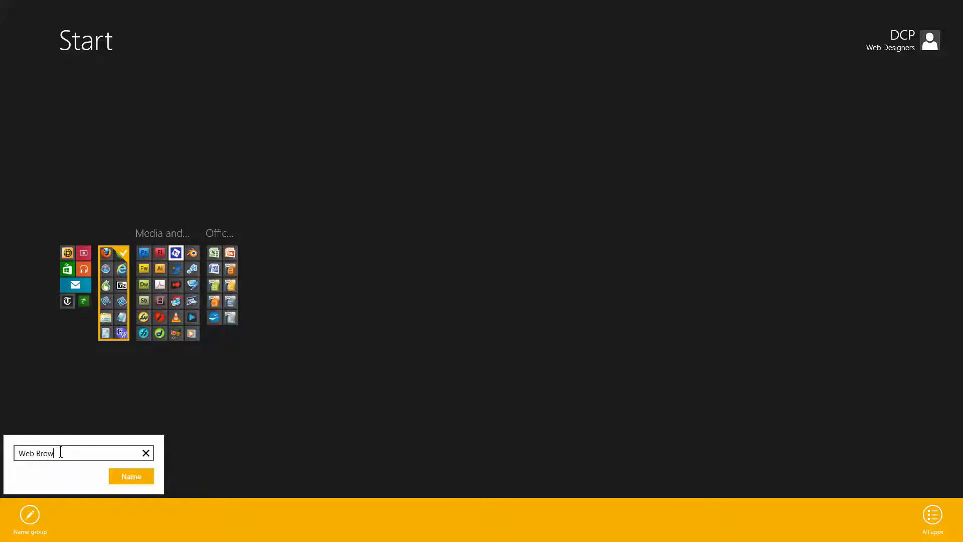
pyautogui.write('ser +')
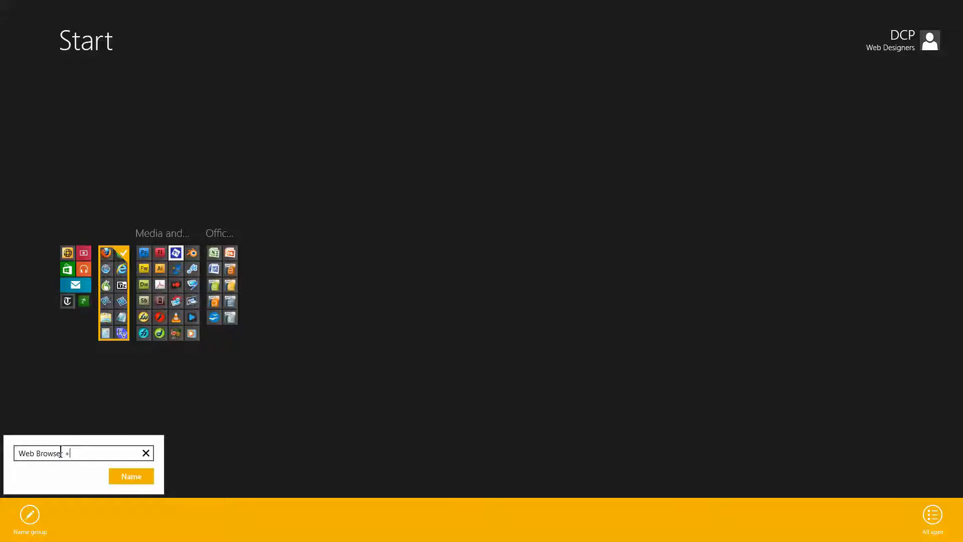
pyautogui.write('General')
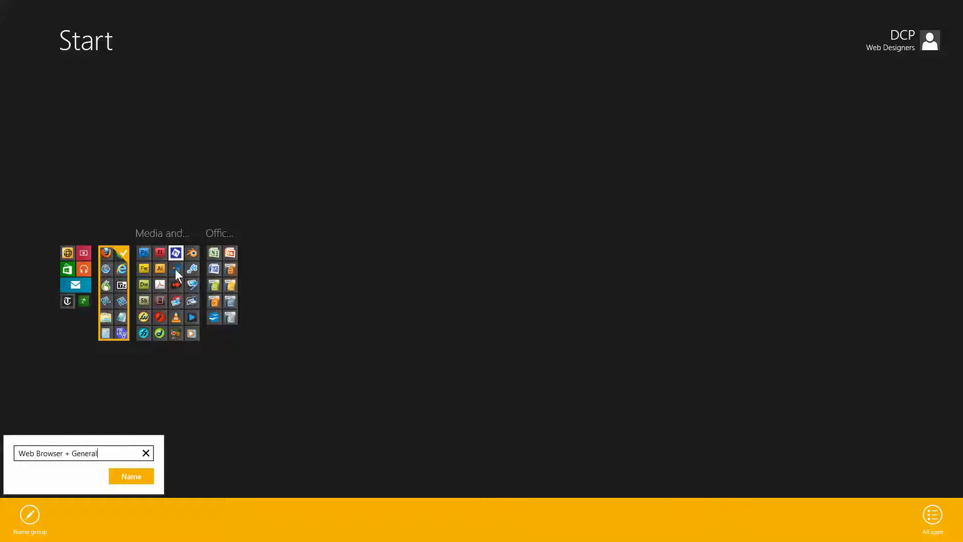
pyautogui.moveTo(108, 330)
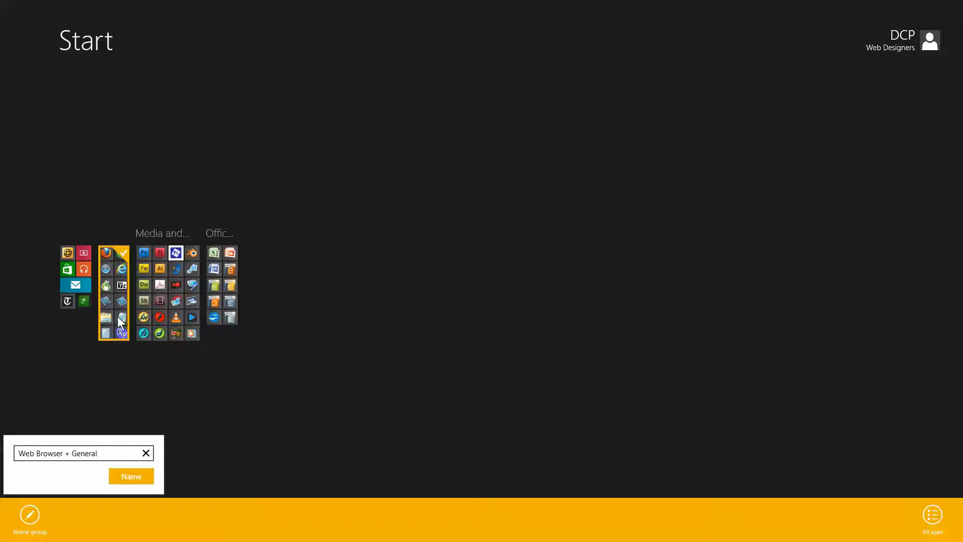
pyautogui.moveTo(122, 333)
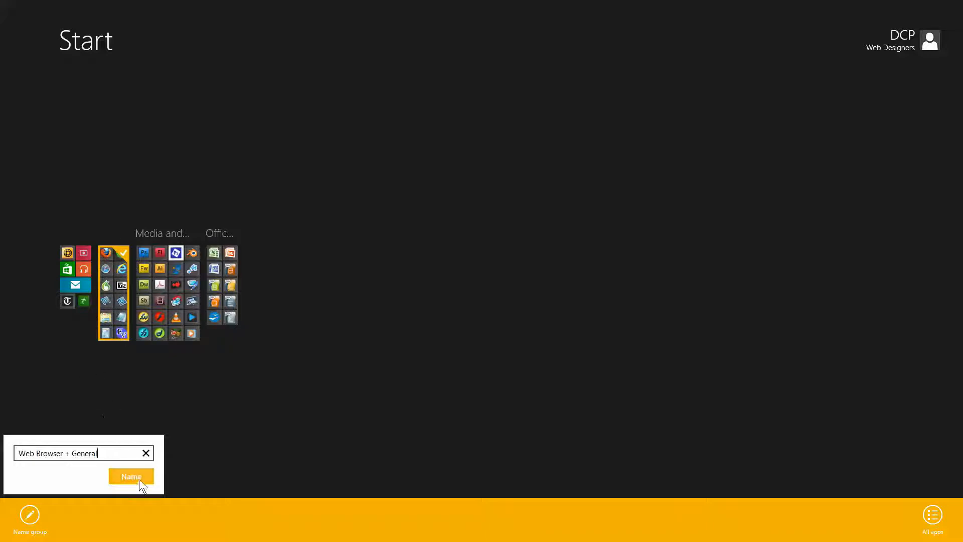
# Confirm 'Web Browser + General' as the browser group's label
pyautogui.click(131, 476)
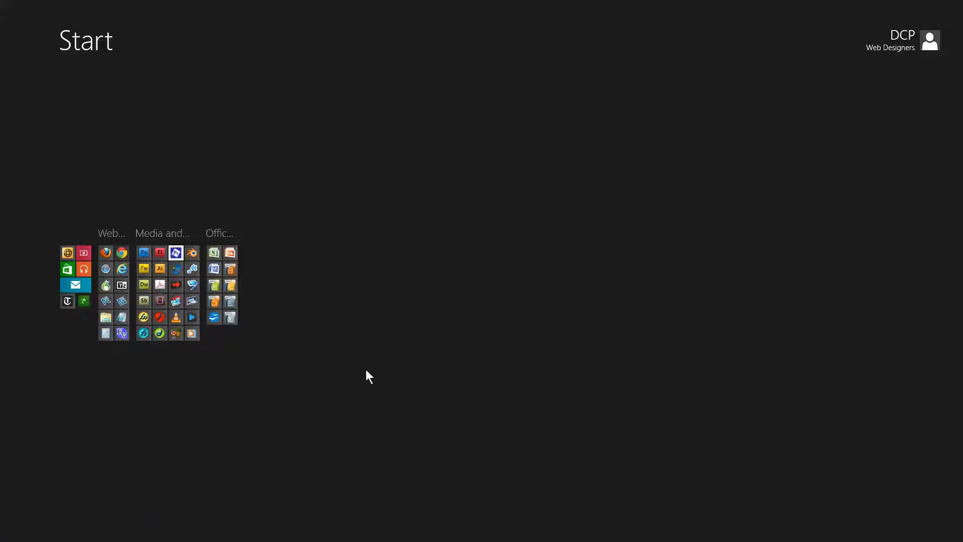
pyautogui.moveTo(585, 375)
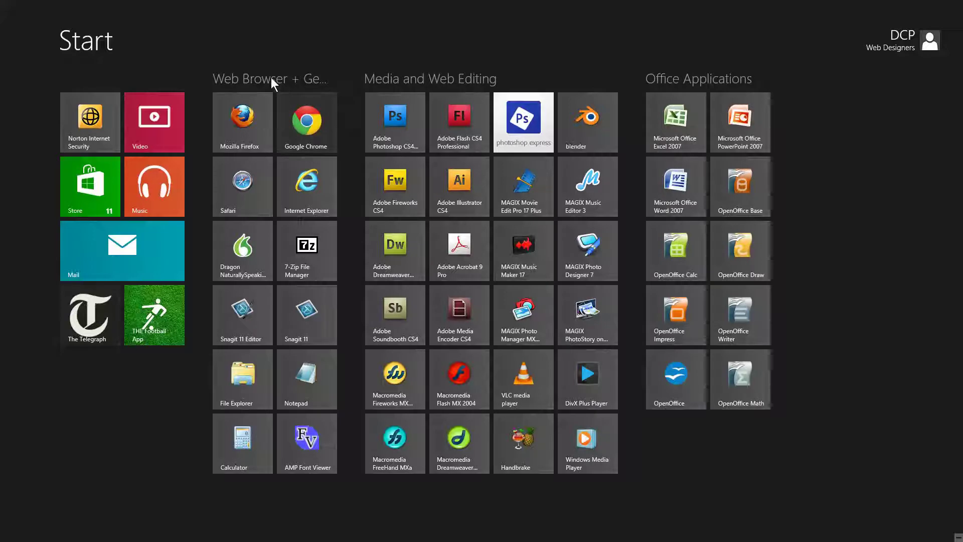
pyautogui.moveTo(284, 82)
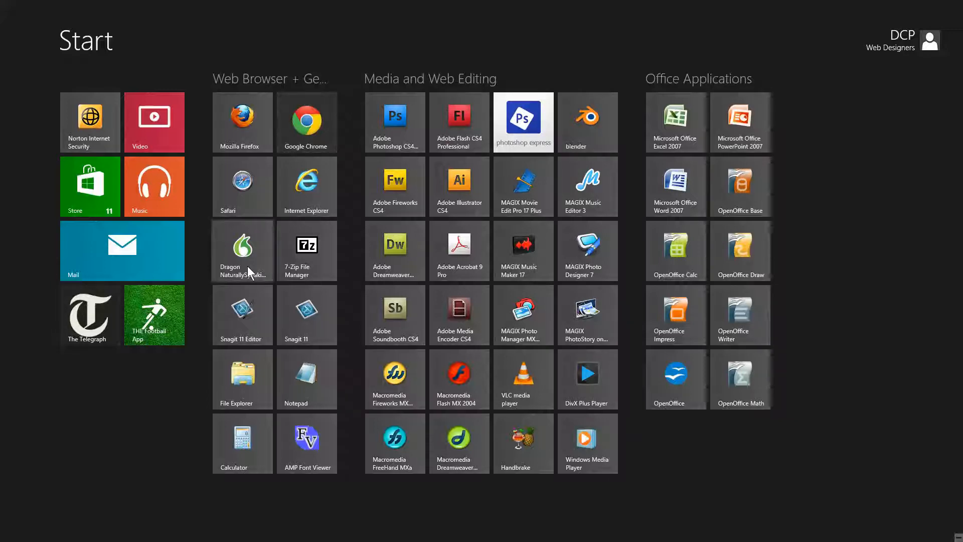
pyautogui.moveTo(117, 324)
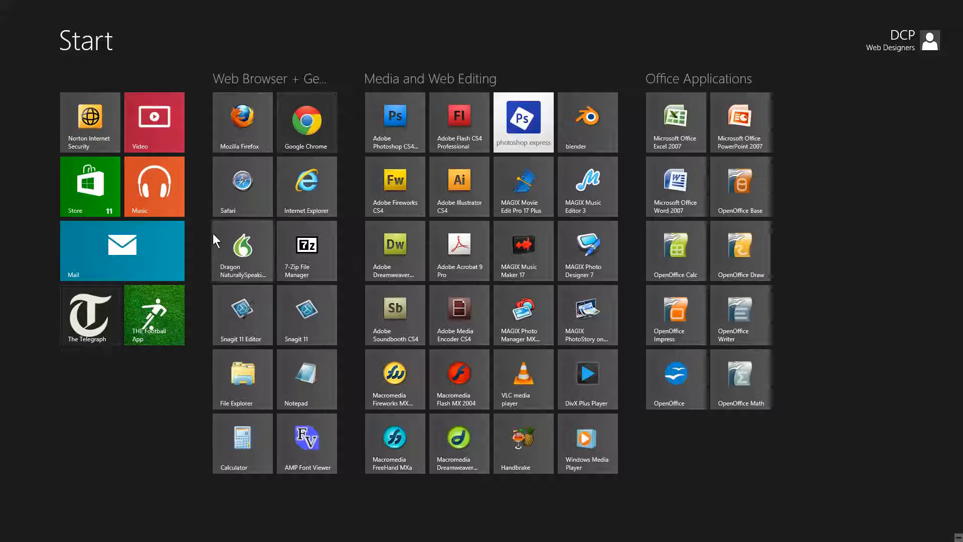
pyautogui.moveTo(201, 191)
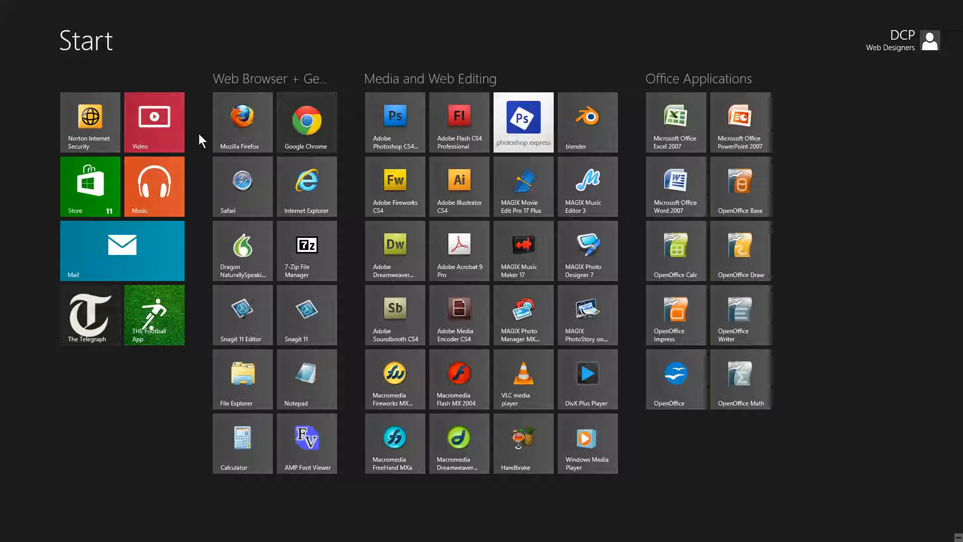
pyautogui.moveTo(682, 446)
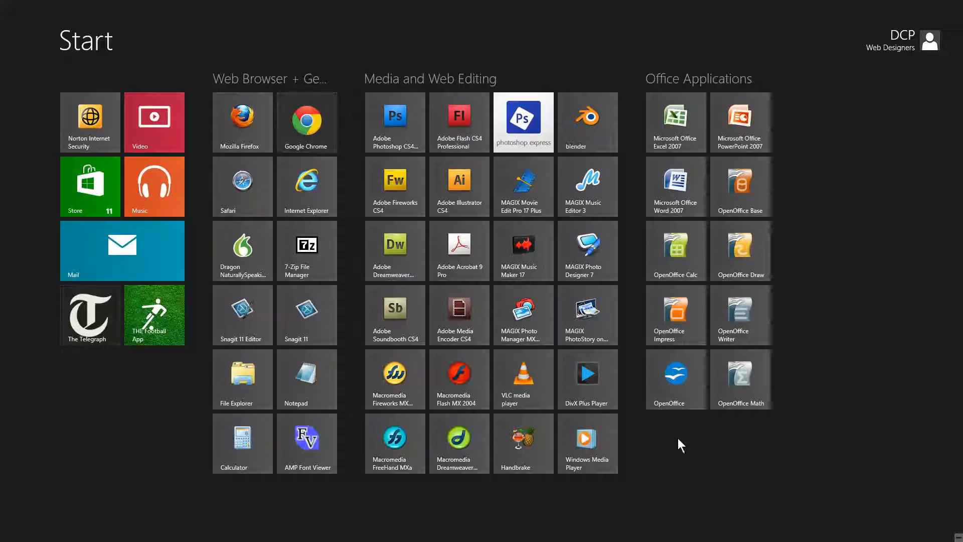
pyautogui.moveTo(684, 444)
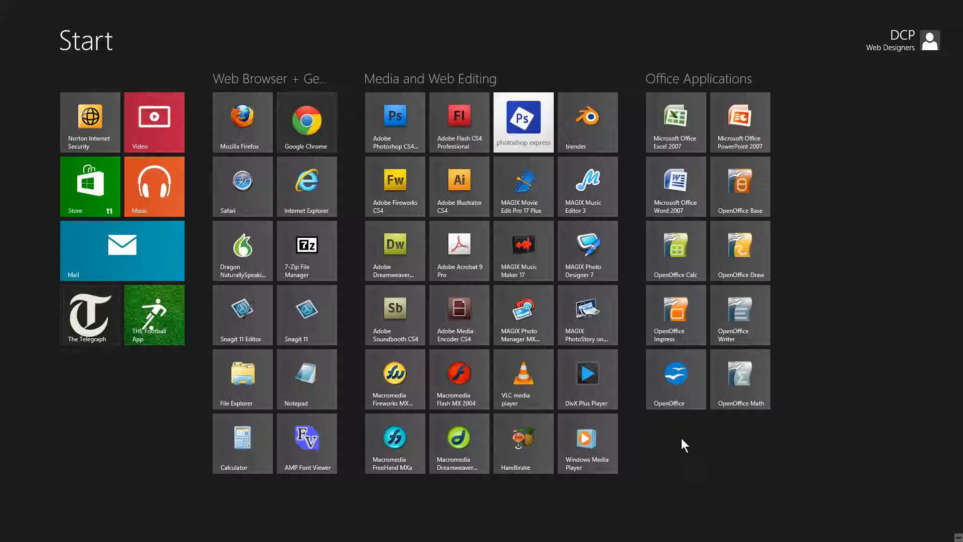
pyautogui.moveTo(386, 89)
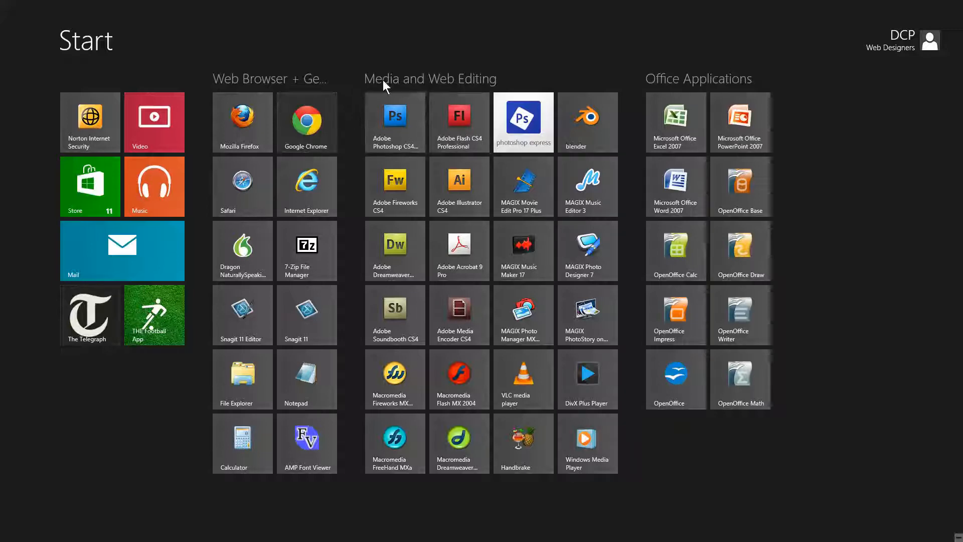
pyautogui.moveTo(828, 155)
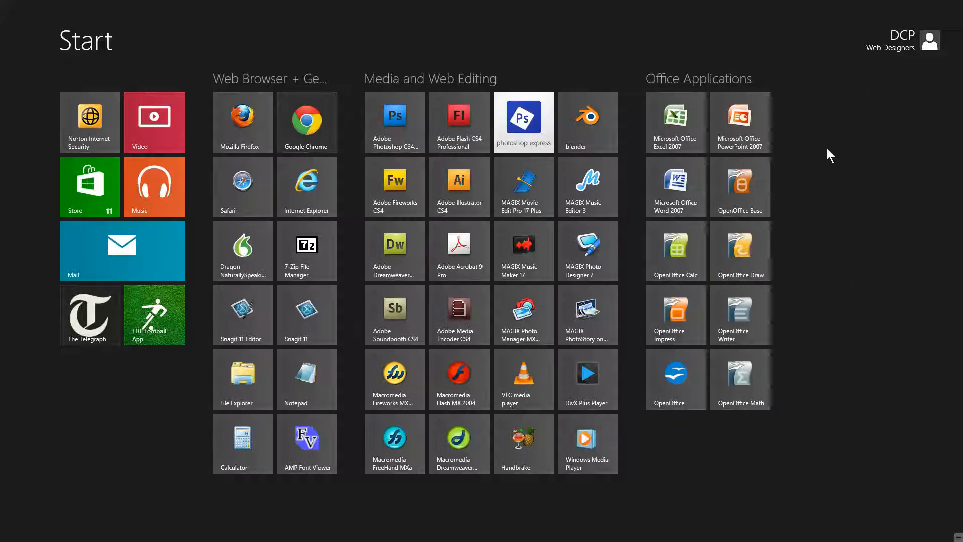
pyautogui.moveTo(806, 303)
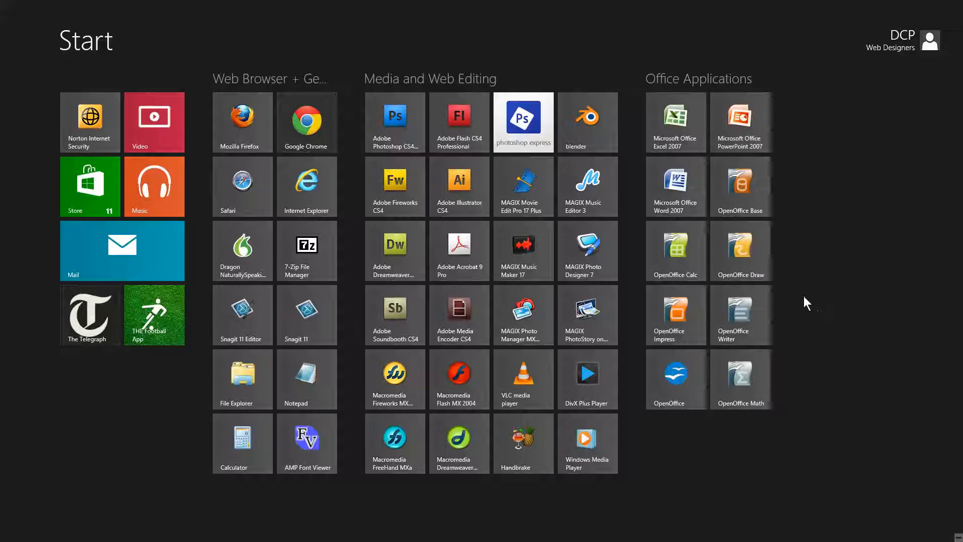
pyautogui.moveTo(733, 302)
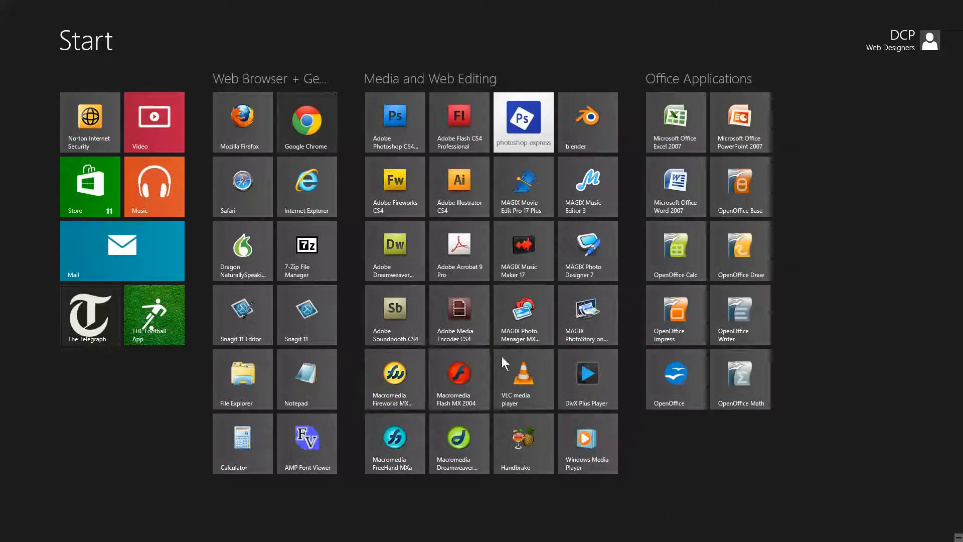
pyautogui.moveTo(642, 224)
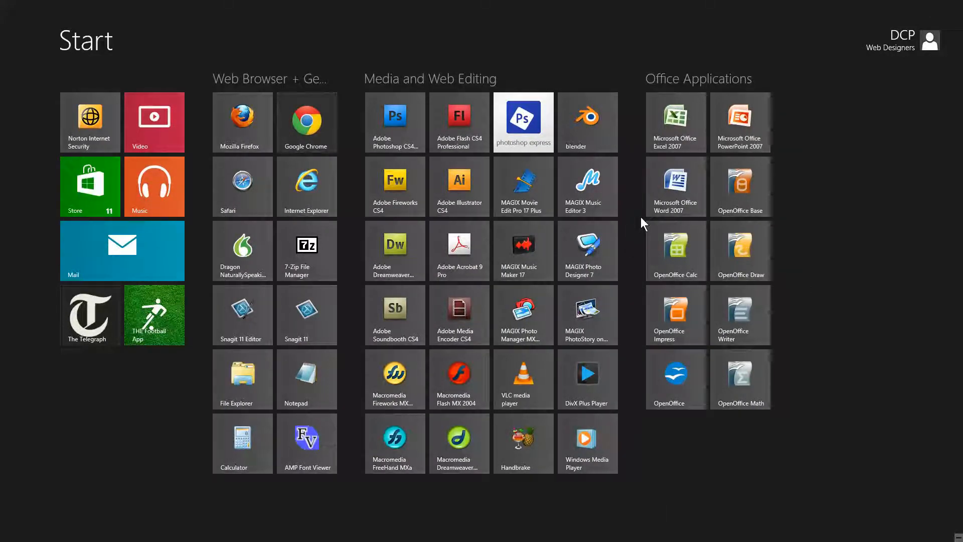
pyautogui.moveTo(633, 227)
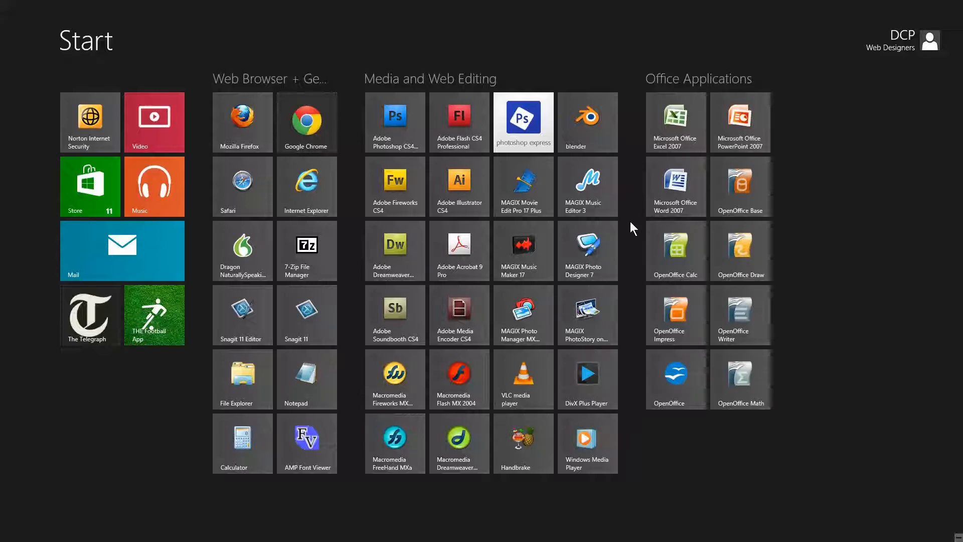